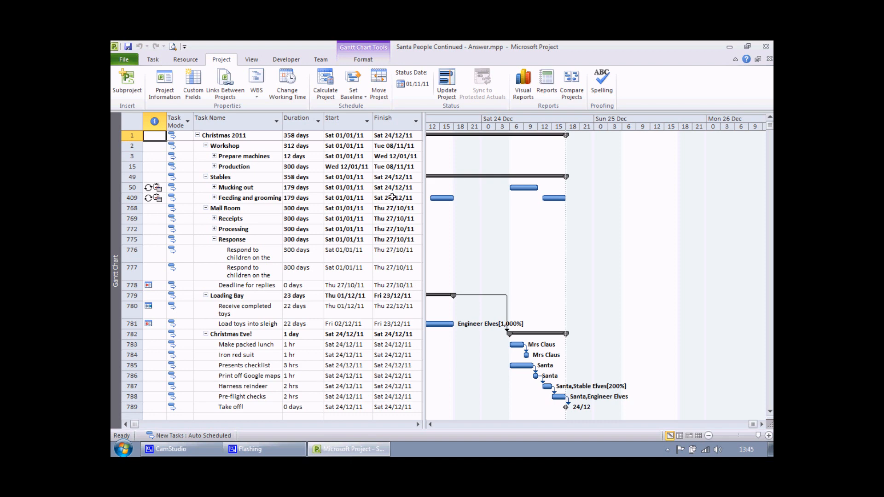
{"action": "mouse_move", "coordinate": [393, 255]}
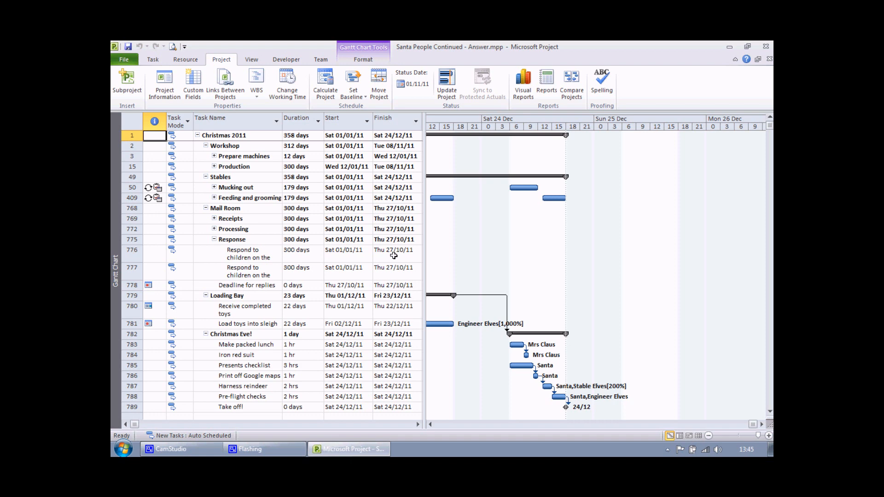
{"action": "mouse_move", "coordinate": [395, 157]}
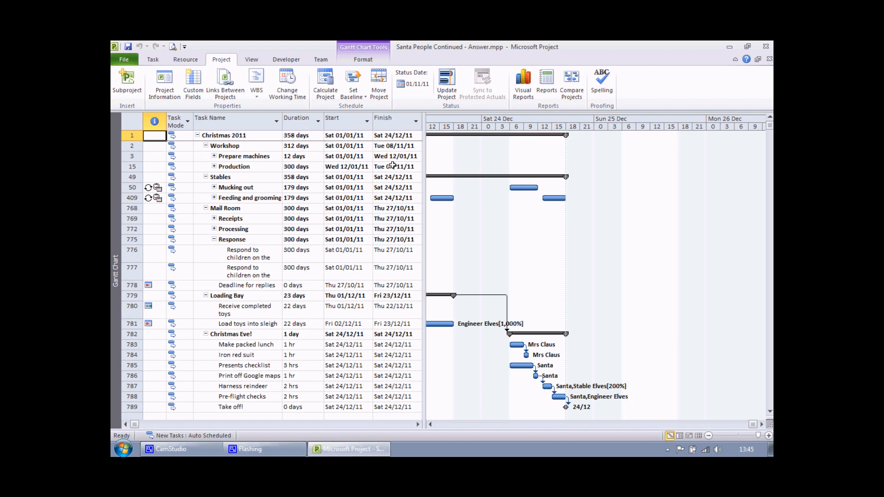
{"action": "mouse_move", "coordinate": [389, 177]}
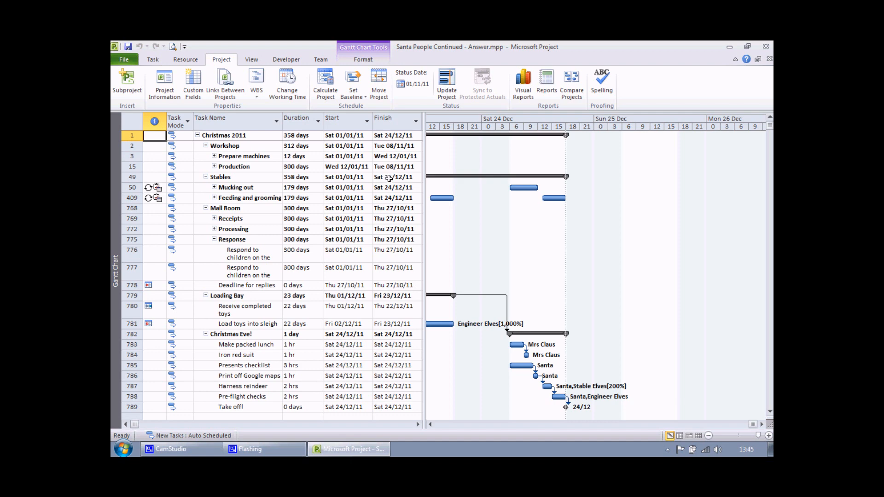
{"action": "mouse_move", "coordinate": [390, 320]}
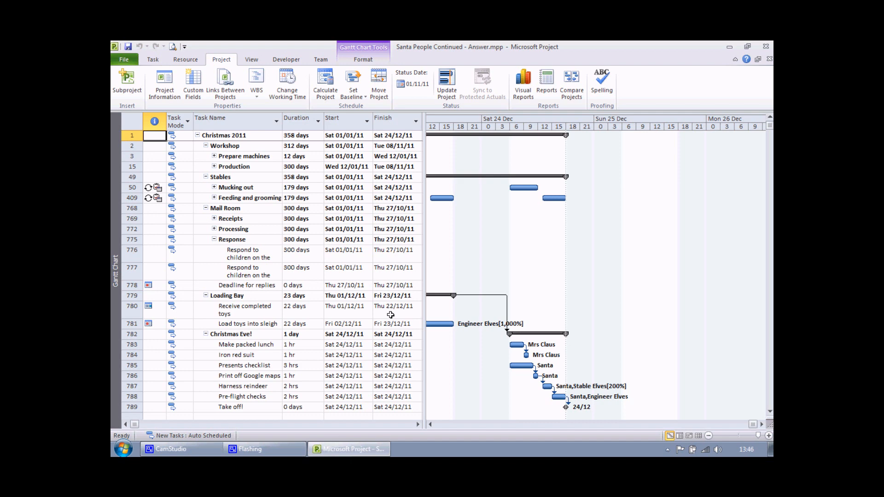
{"action": "mouse_move", "coordinate": [225, 82]}
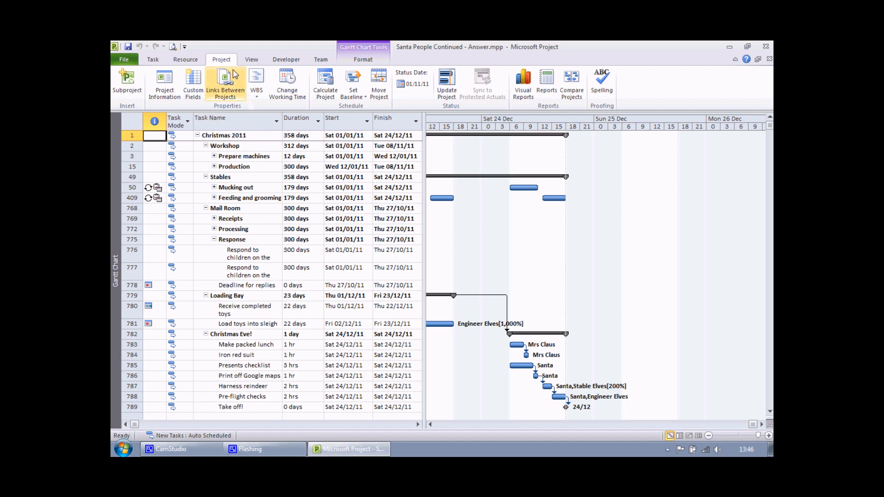
{"action": "mouse_move", "coordinate": [193, 83]}
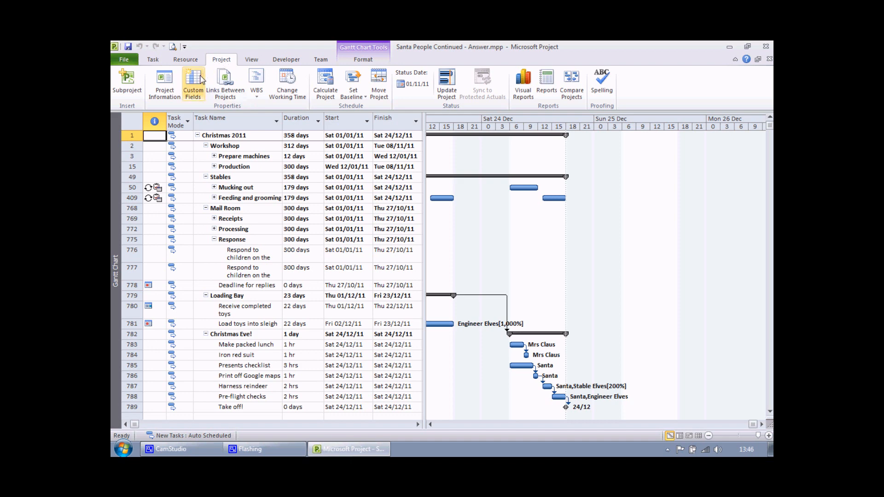
In Custom Fields, switch the type to Number and rename Number1 to Countdown
{"action": "left_click", "coordinate": [192, 85]}
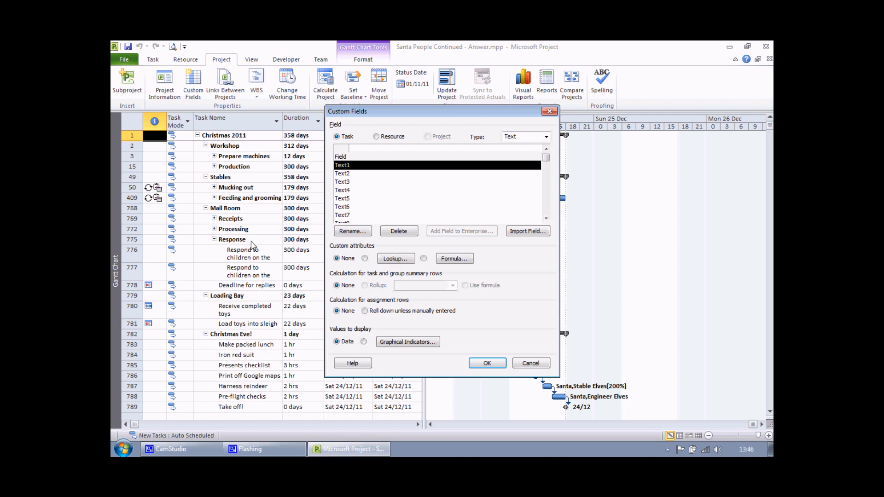
{"action": "mouse_move", "coordinate": [345, 219]}
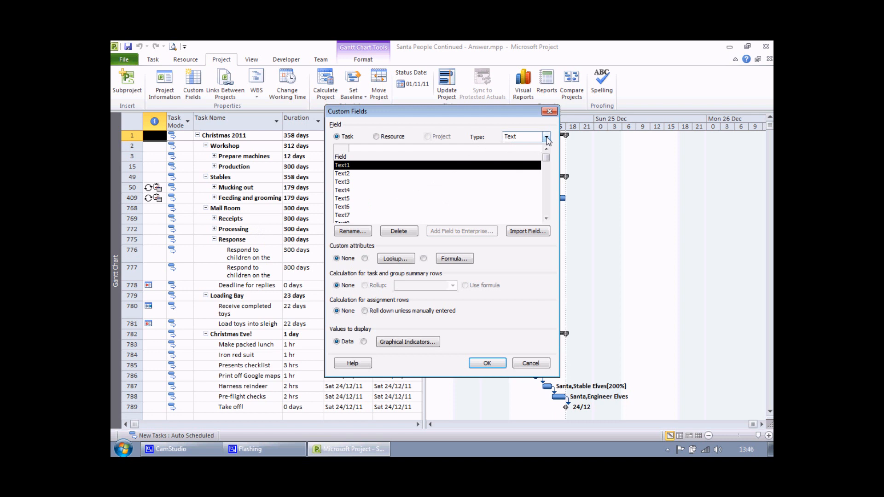
{"action": "left_click", "coordinate": [544, 137]}
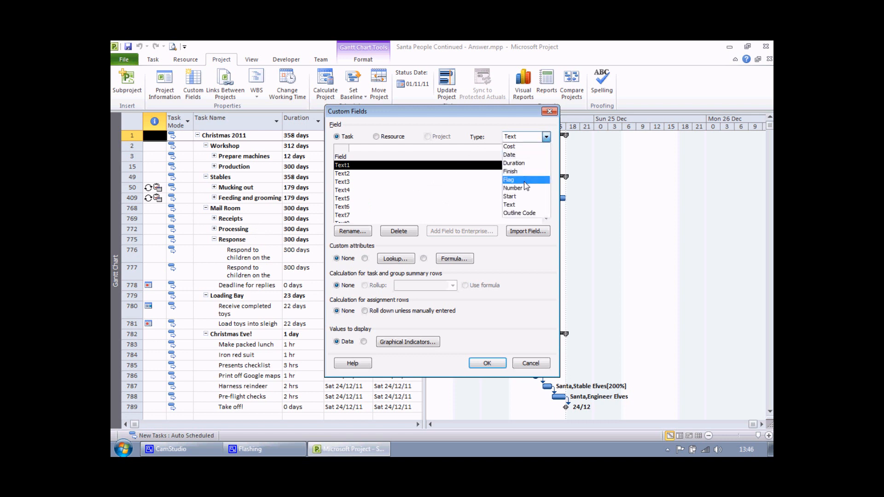
{"action": "mouse_move", "coordinate": [513, 188]}
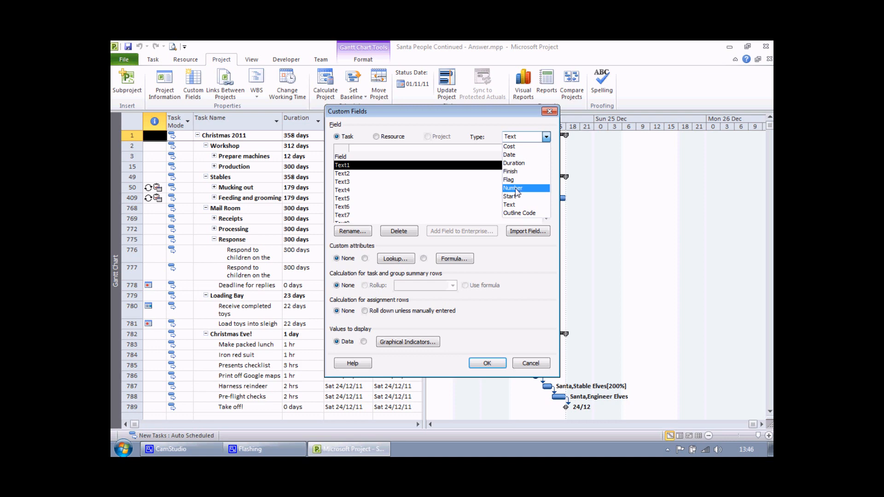
{"action": "left_click", "coordinate": [513, 188]}
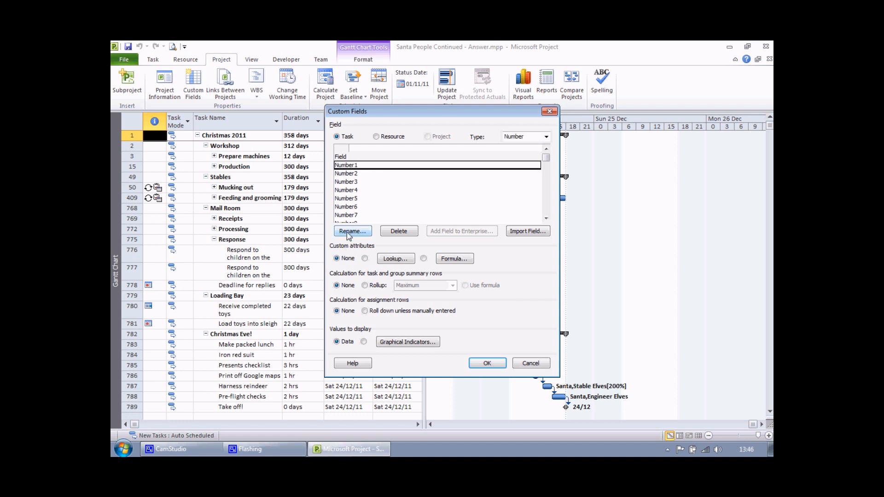
{"action": "left_click", "coordinate": [352, 231]}
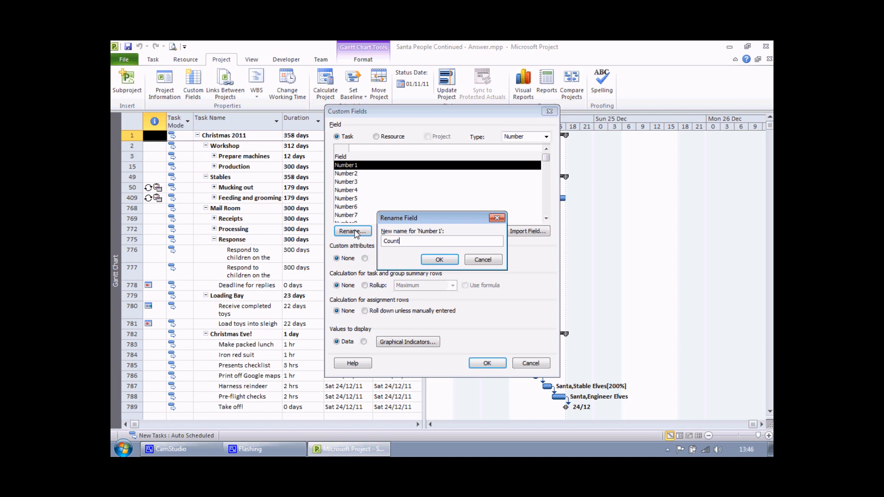
{"action": "type", "text": "down"}
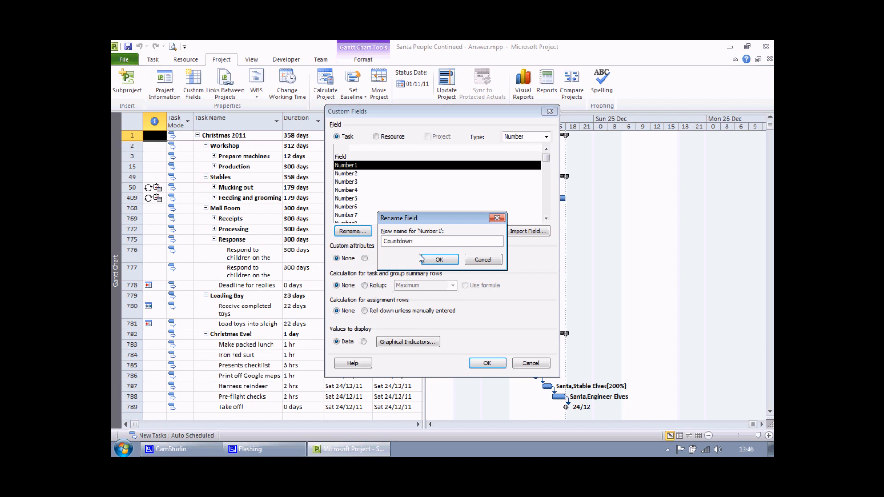
{"action": "left_click", "coordinate": [439, 260]}
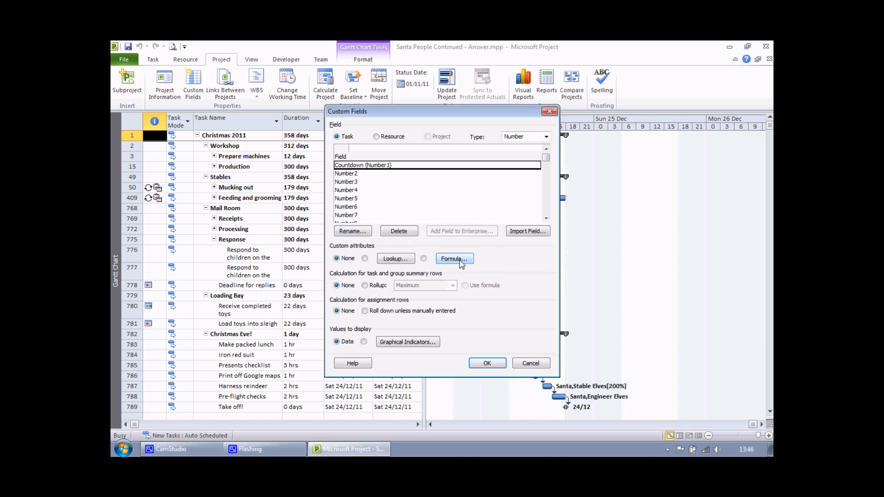
Insert the DateDiff date/time function with placeholder arguments into the Countdown formula
{"action": "left_click", "coordinate": [454, 257]}
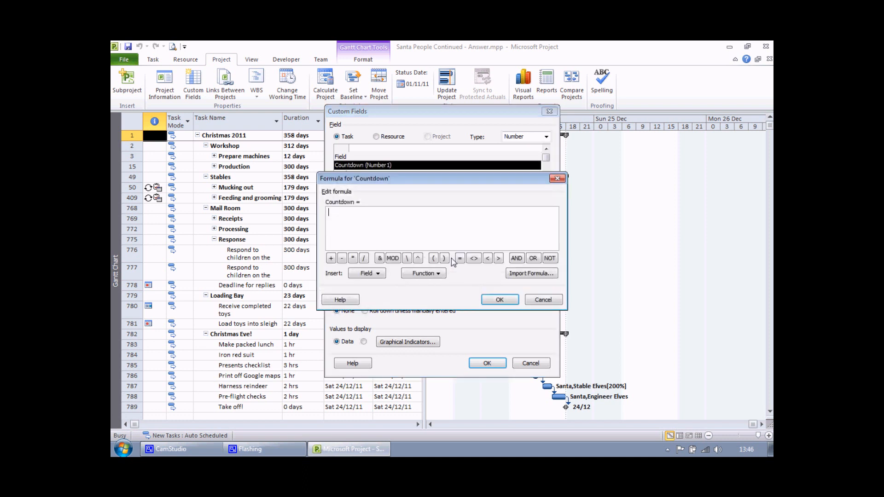
{"action": "mouse_move", "coordinate": [380, 213]}
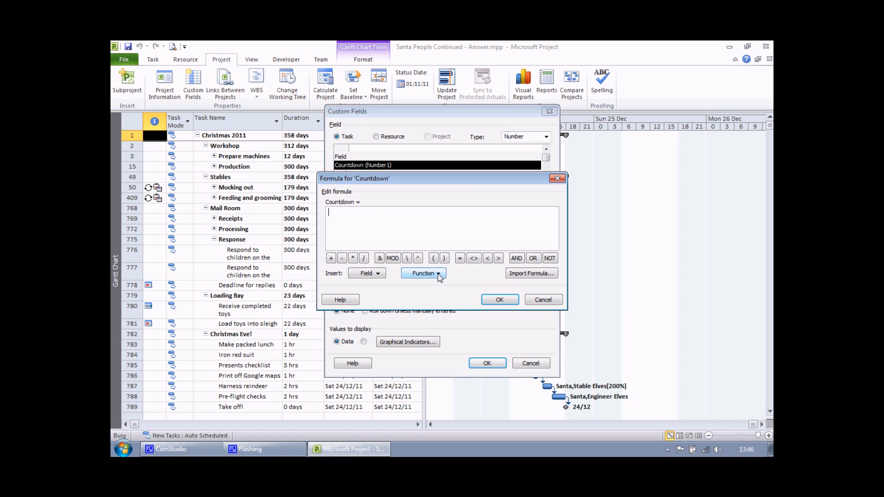
{"action": "left_click", "coordinate": [423, 274]}
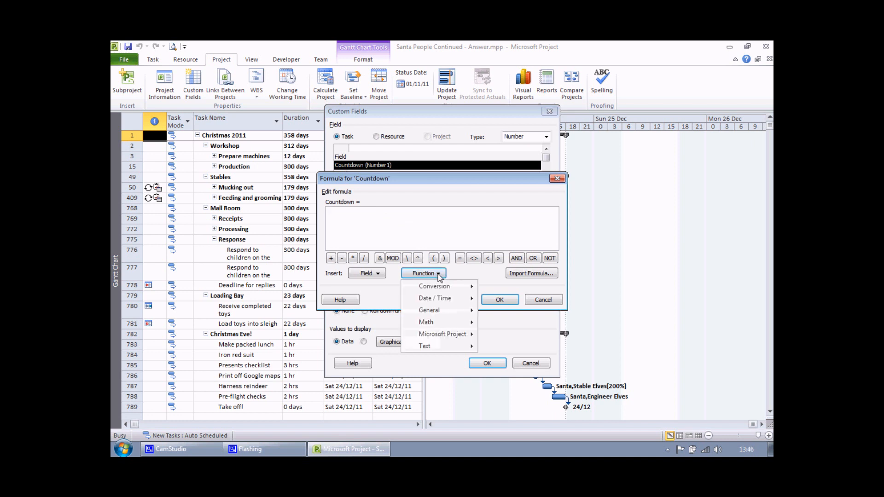
{"action": "mouse_move", "coordinate": [434, 298]}
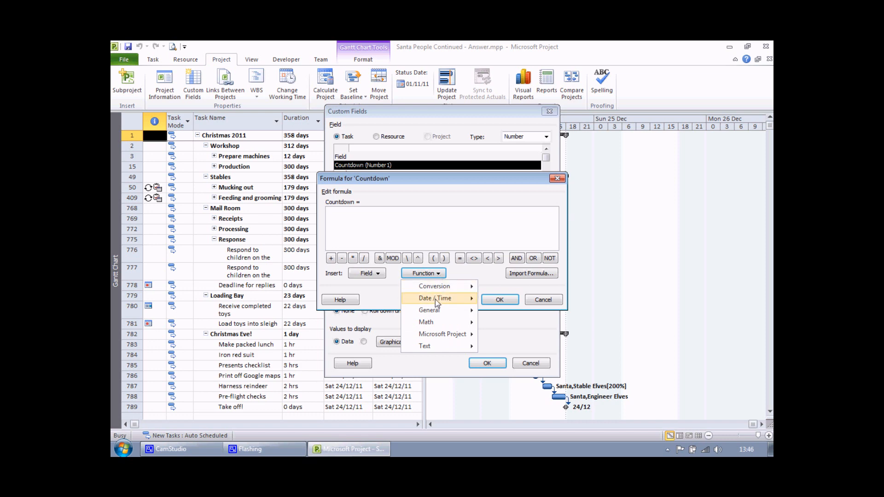
{"action": "left_click", "coordinate": [433, 297]}
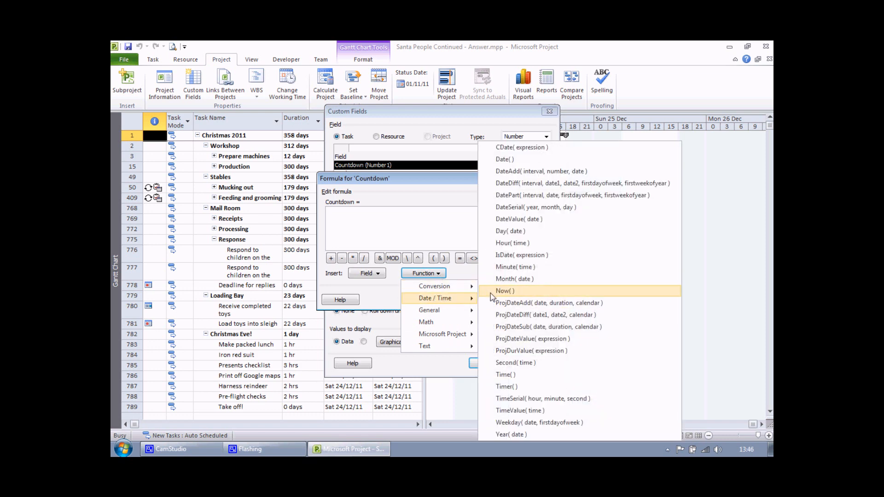
{"action": "mouse_move", "coordinate": [495, 425]}
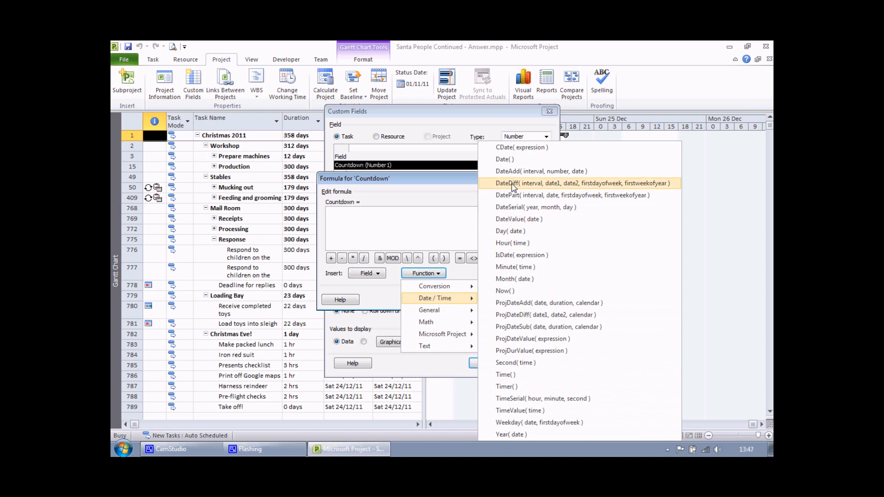
{"action": "left_click", "coordinate": [581, 183]}
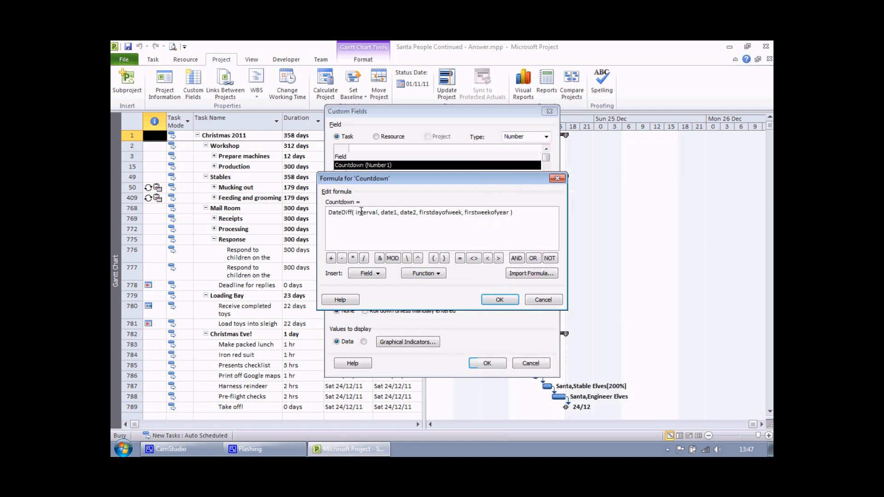
{"action": "mouse_move", "coordinate": [504, 222]}
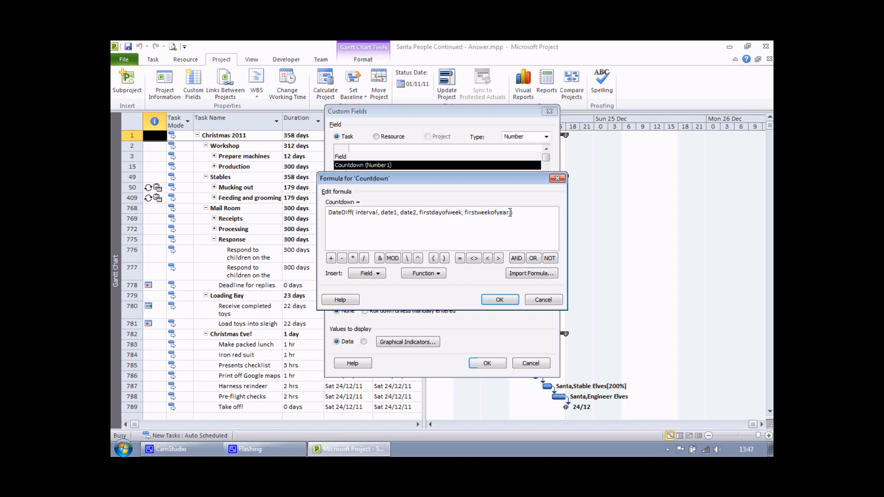
{"action": "double_click", "coordinate": [496, 212]}
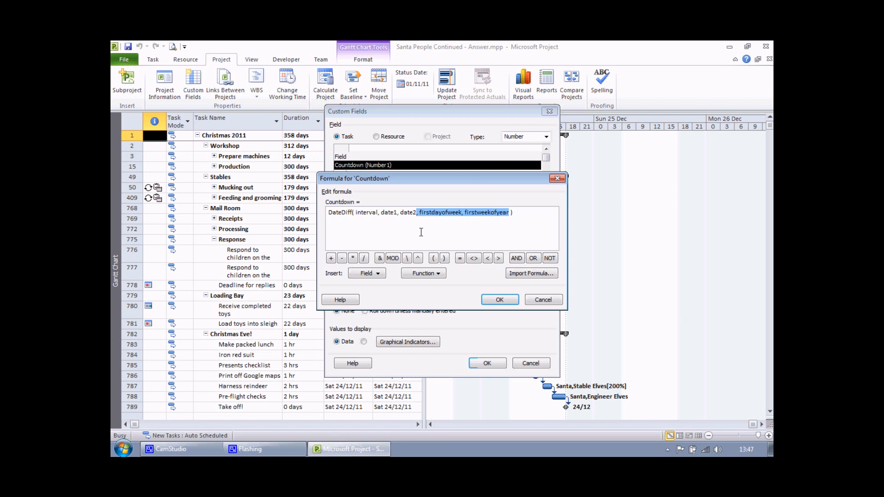
Trim the formula to DateDiff("d", date1, date2) with the interval set to days
{"action": "key", "text": "Delete"}
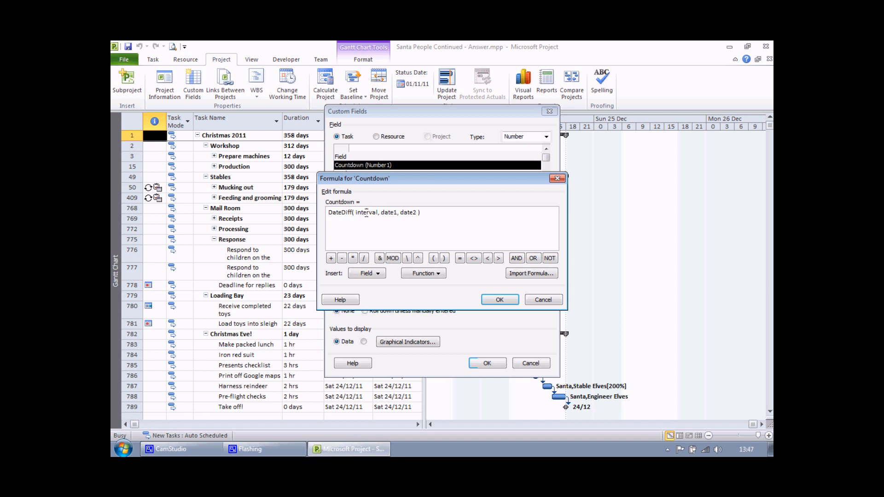
{"action": "double_click", "coordinate": [366, 212]}
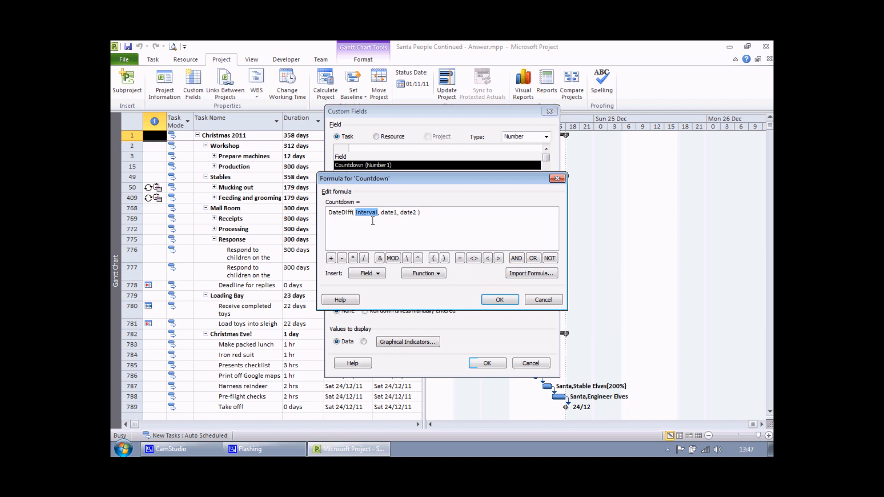
{"action": "type", "text": "\"d"}
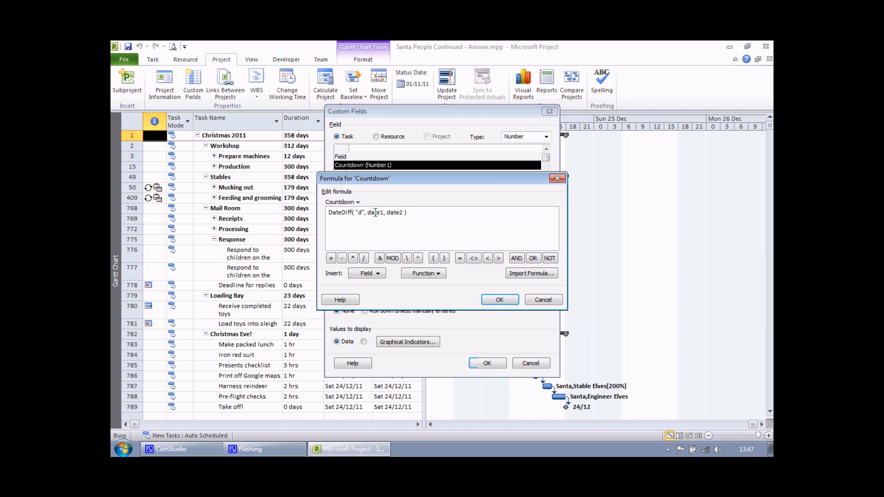
{"action": "double_click", "coordinate": [375, 213]}
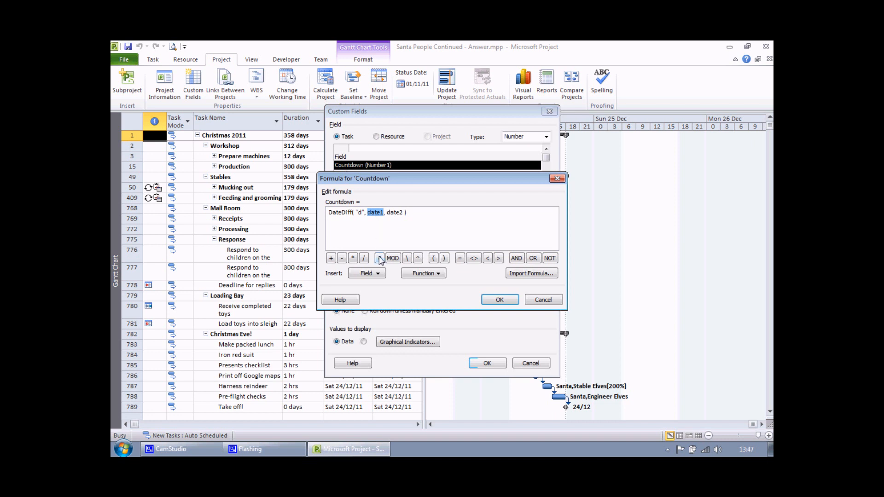
{"action": "mouse_move", "coordinate": [367, 273]}
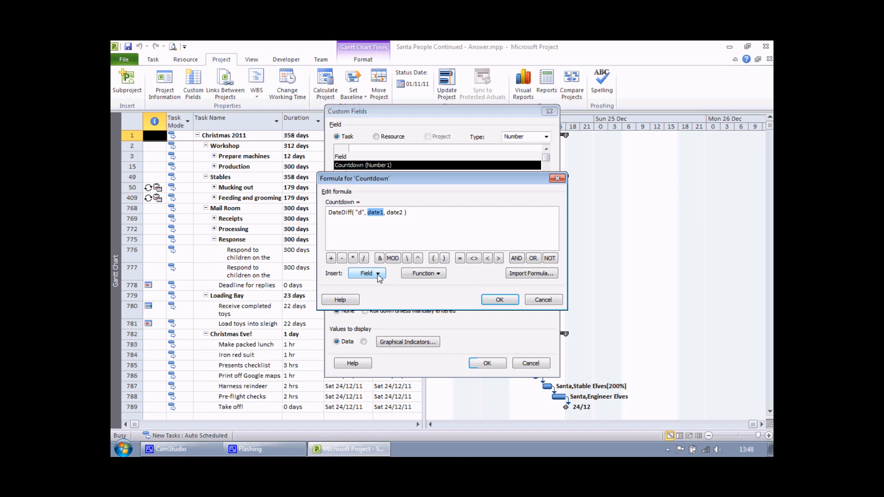
Fill the dates so the formula reads DateDiff("d", [Finish], #25/12/2011#)
{"action": "left_click", "coordinate": [367, 272]}
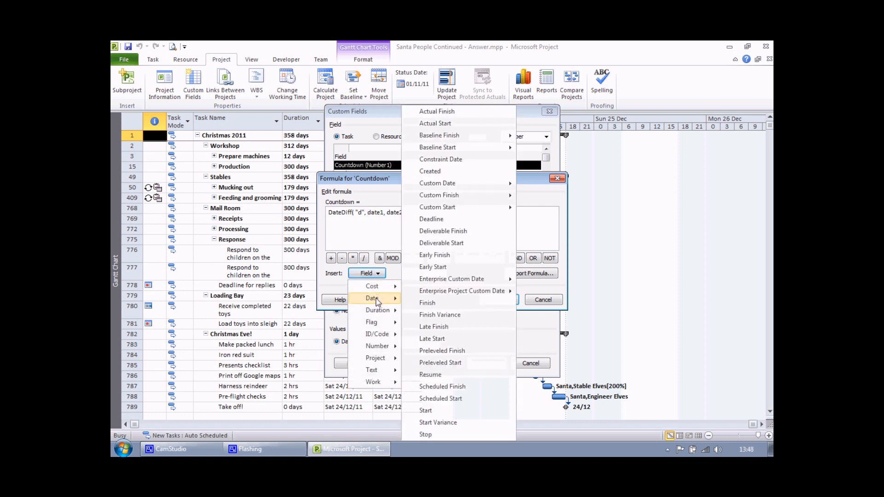
{"action": "mouse_move", "coordinate": [449, 303]}
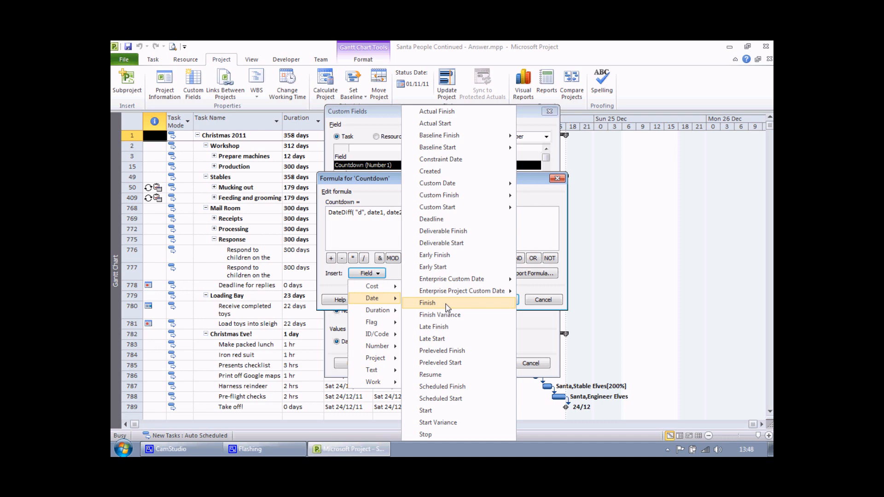
{"action": "left_click", "coordinate": [427, 303]}
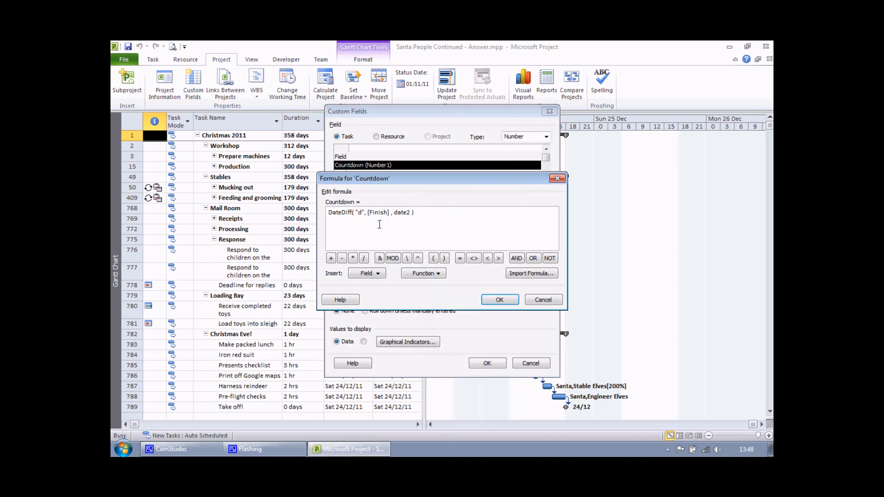
{"action": "mouse_move", "coordinate": [398, 226]}
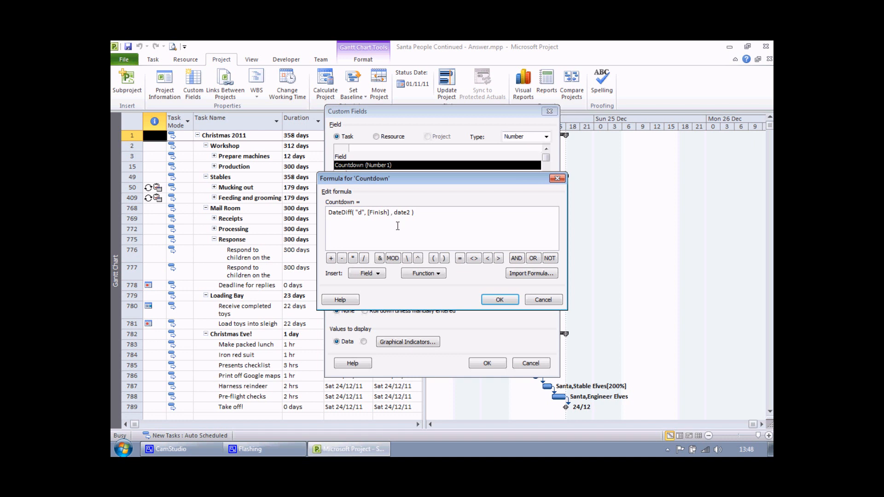
{"action": "double_click", "coordinate": [402, 213]}
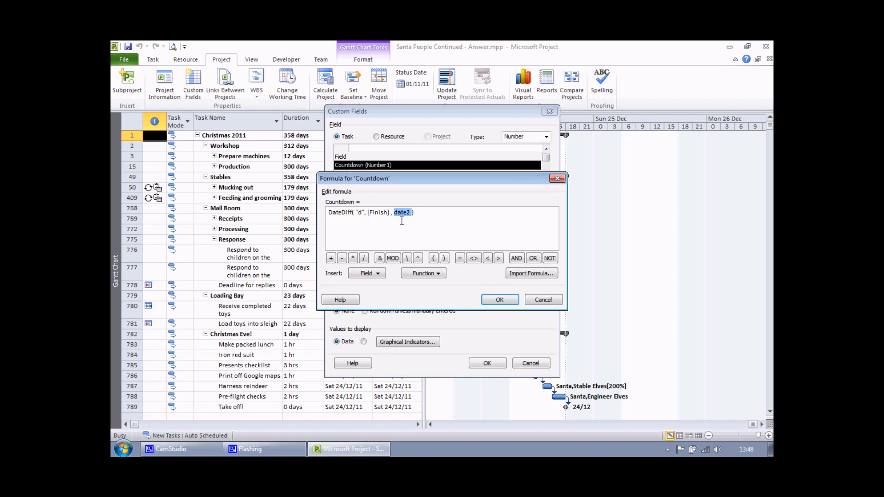
{"action": "mouse_move", "coordinate": [403, 228]}
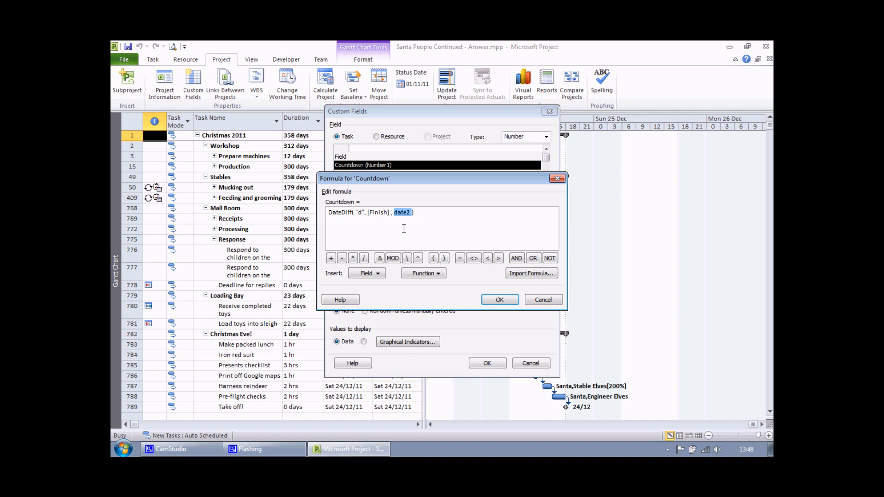
{"action": "type", "text": "#"}
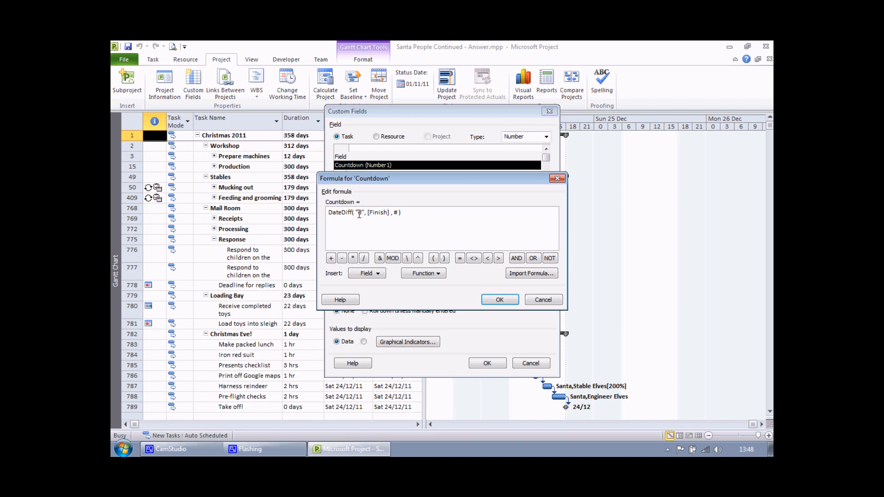
{"action": "type", "text": "d"}
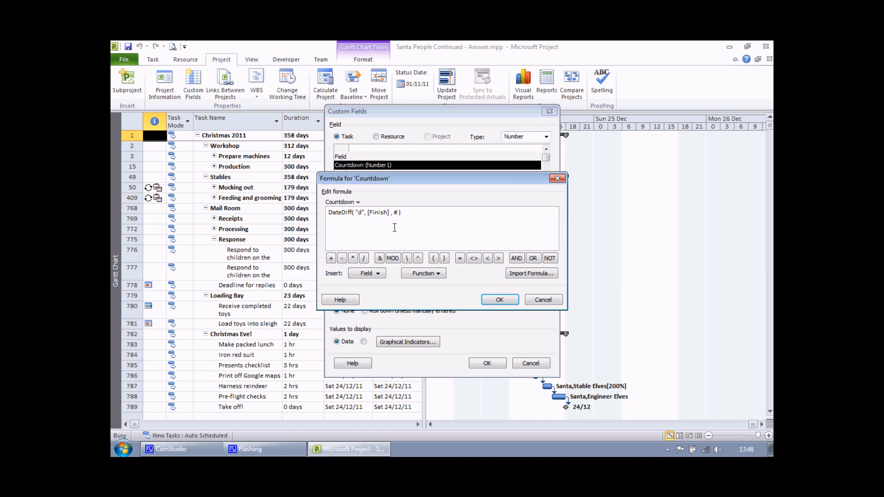
{"action": "type", "text": "25"}
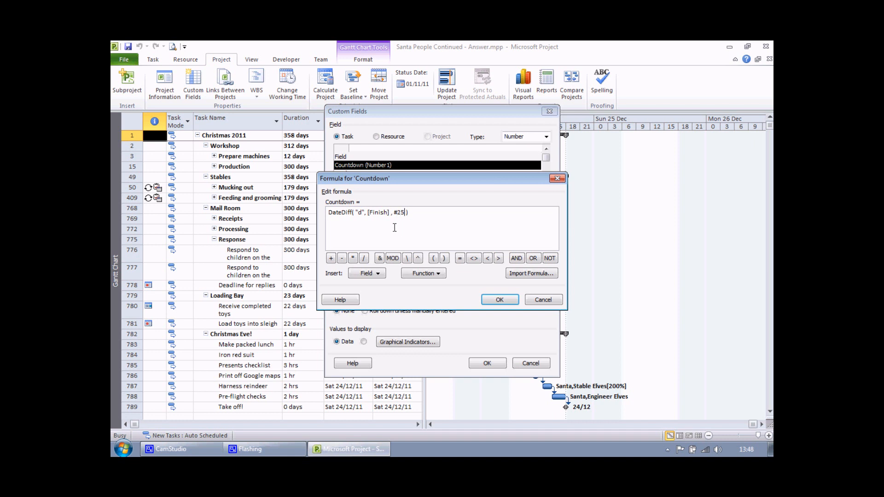
{"action": "type", "text": "/12"}
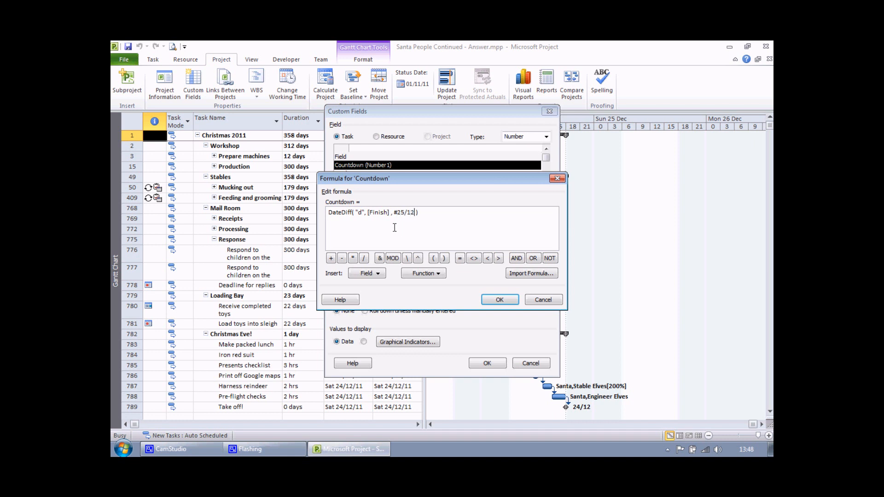
{"action": "type", "text": "/2011"}
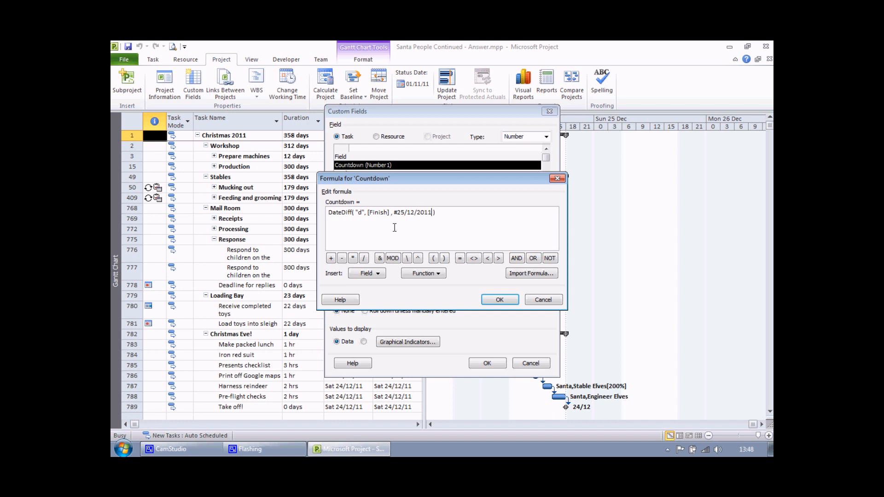
{"action": "type", "text": "#"}
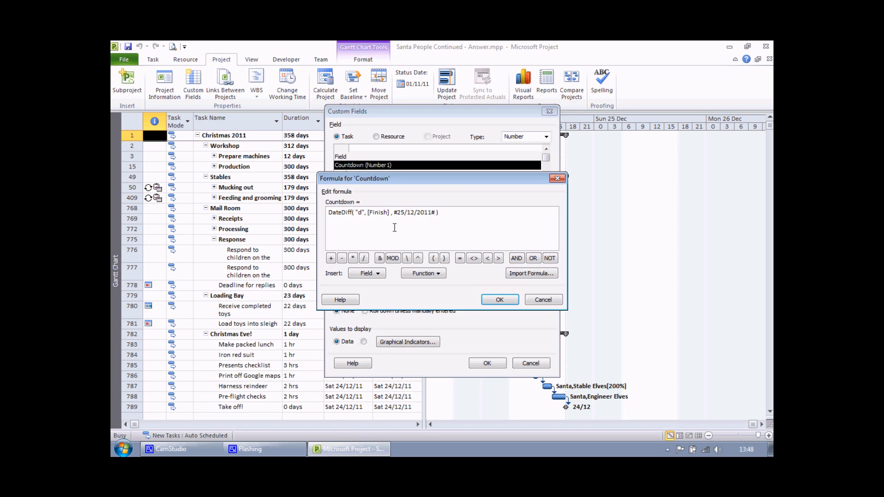
Accept the formula, confirm replacing existing Countdown data, and close Custom Fields
{"action": "left_click", "coordinate": [499, 299]}
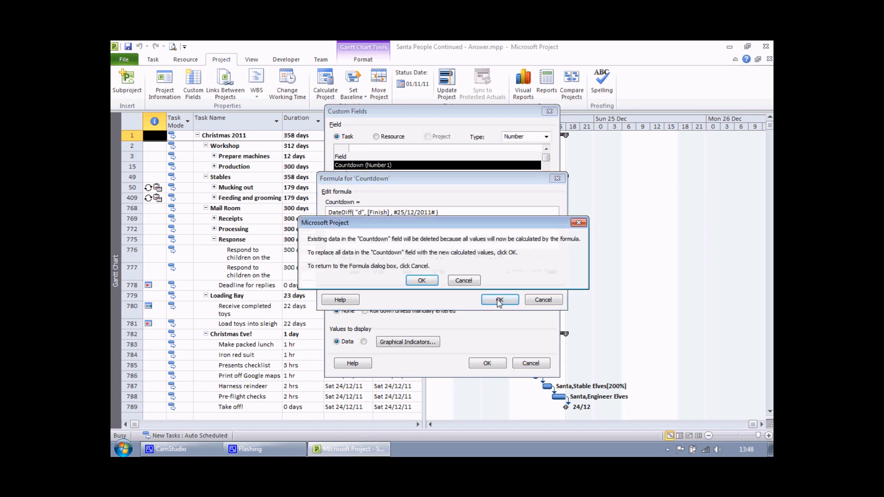
{"action": "mouse_move", "coordinate": [383, 230]}
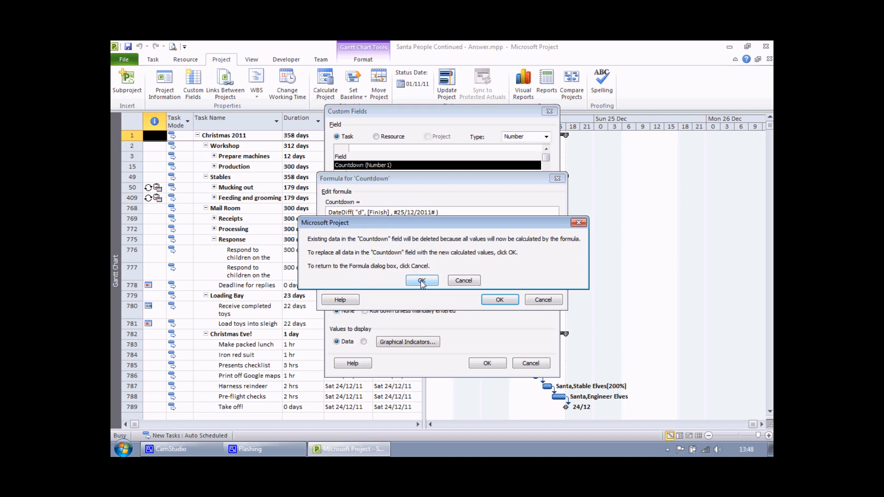
{"action": "left_click", "coordinate": [422, 281]}
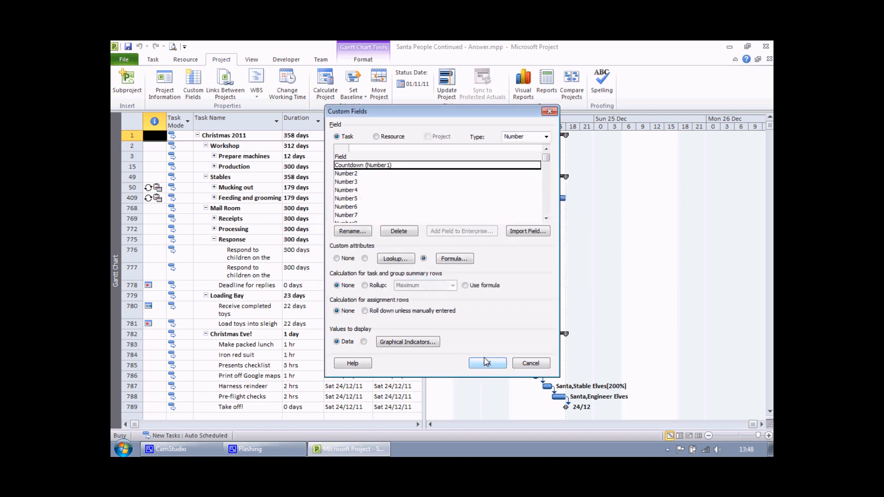
{"action": "left_click", "coordinate": [487, 362]}
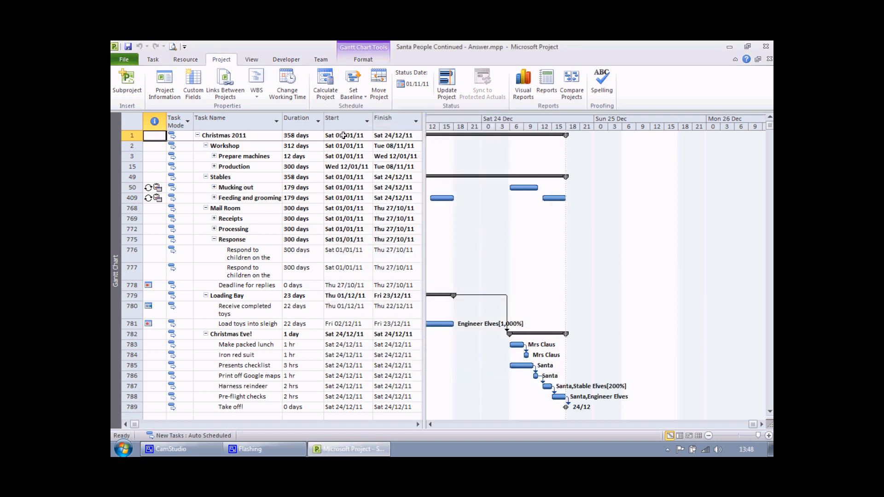
{"action": "mouse_move", "coordinate": [332, 119]}
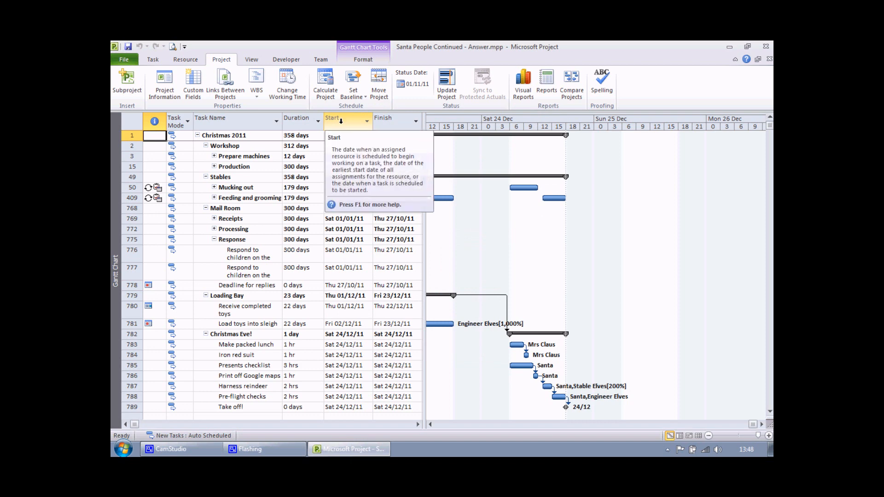
Insert a Number1 (Countdown) column before the Start column in the task table
{"action": "right_click", "coordinate": [331, 118]}
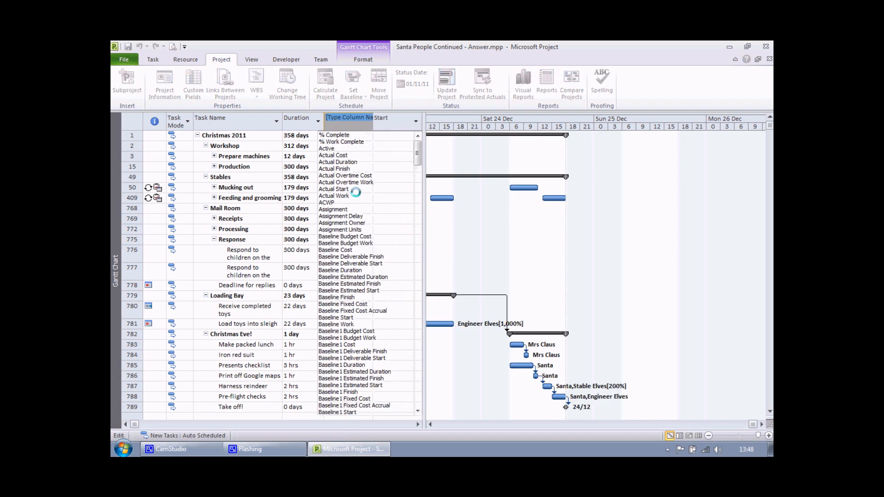
{"action": "scroll", "scroll_direction": "down", "scroll_amount": 3}
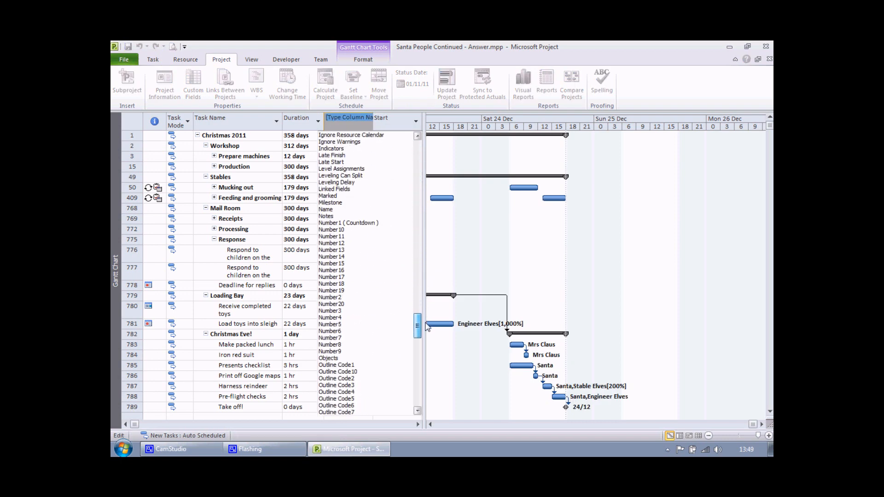
{"action": "left_click", "coordinate": [348, 222]}
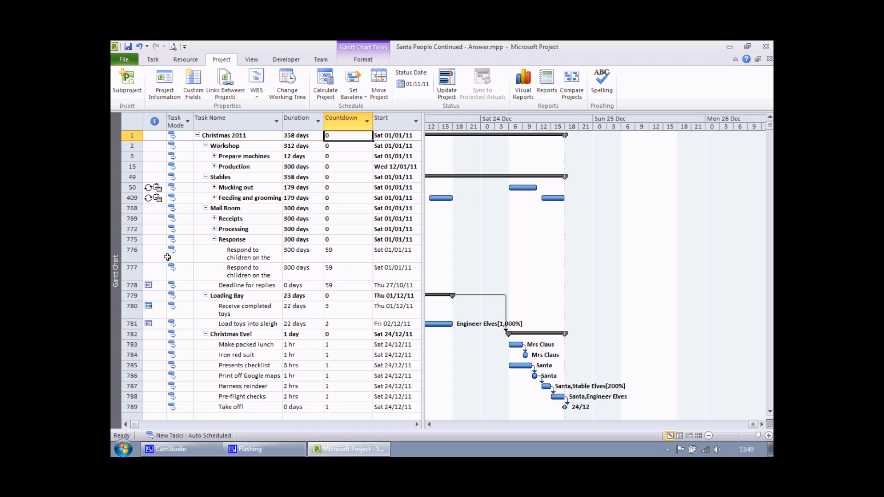
{"action": "mouse_move", "coordinate": [325, 249]}
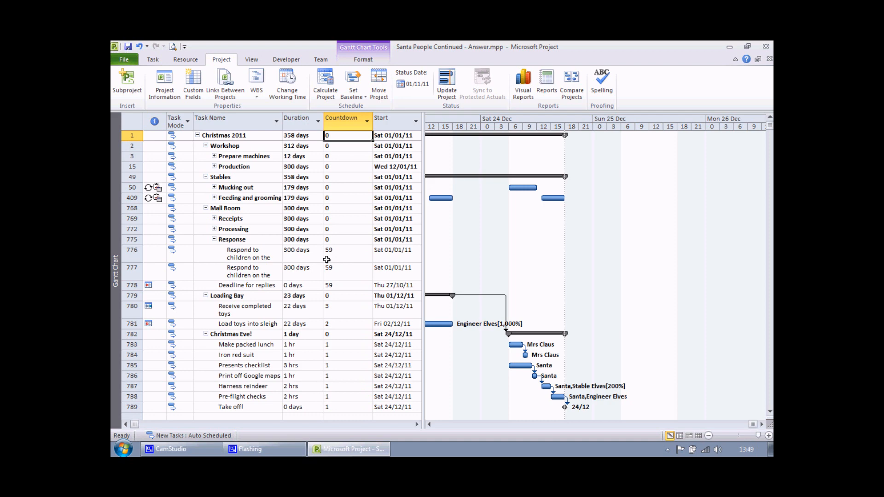
{"action": "mouse_move", "coordinate": [354, 388]}
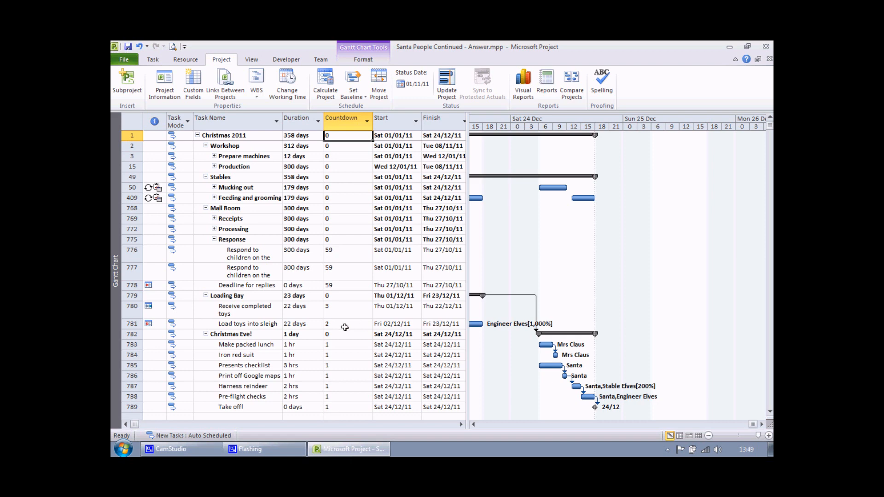
{"action": "mouse_move", "coordinate": [340, 337]}
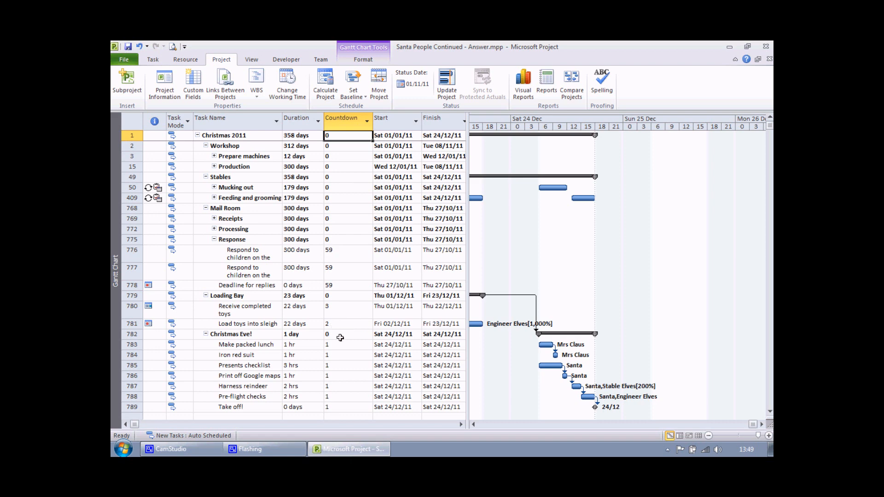
{"action": "mouse_move", "coordinate": [231, 337]}
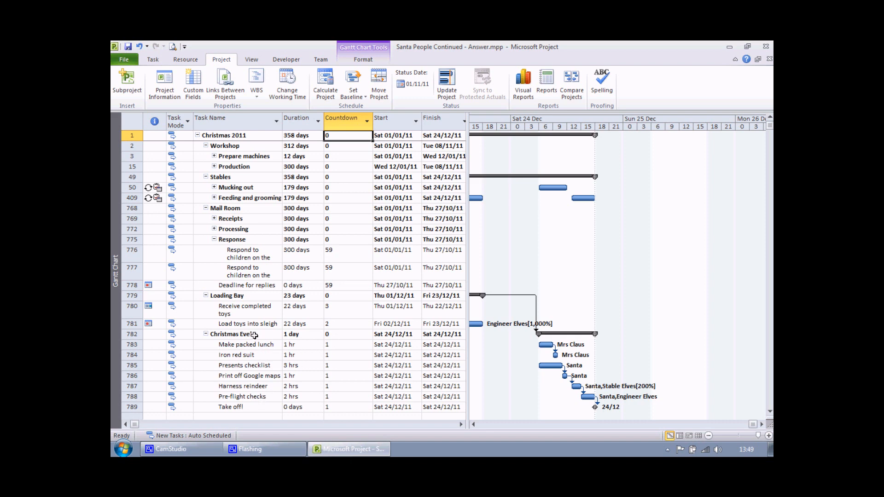
{"action": "mouse_move", "coordinate": [237, 334]}
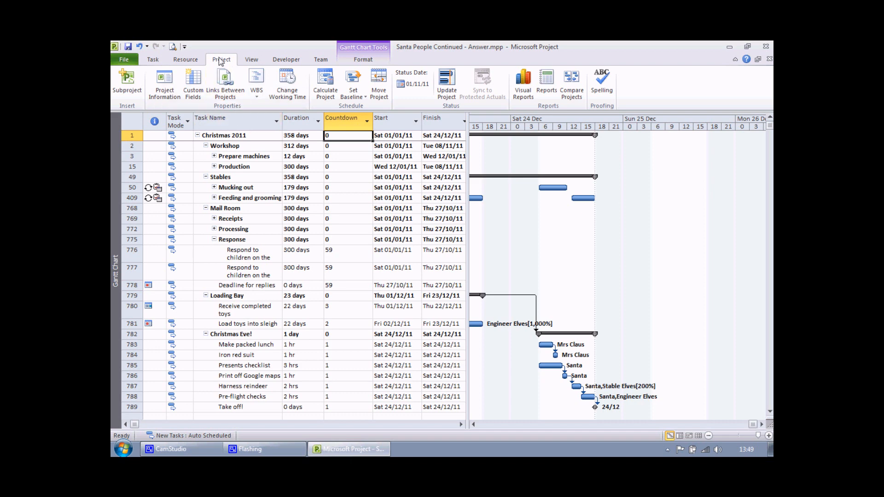
{"action": "mouse_move", "coordinate": [193, 82]}
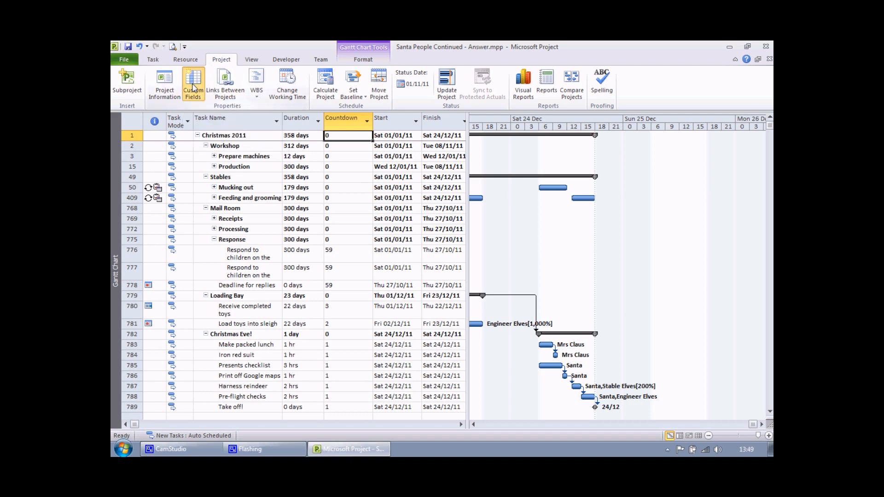
Set Countdown's summary row calculation to Use formula and apply it
{"action": "left_click", "coordinate": [192, 82]}
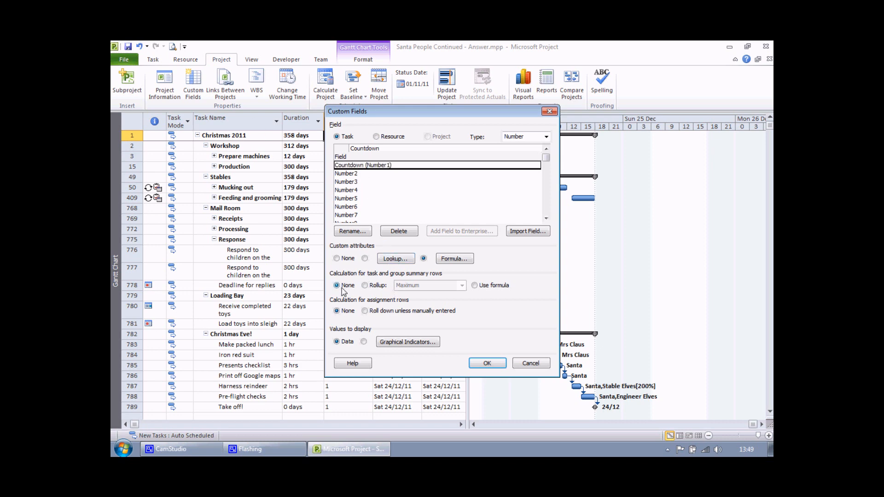
{"action": "mouse_move", "coordinate": [403, 282]}
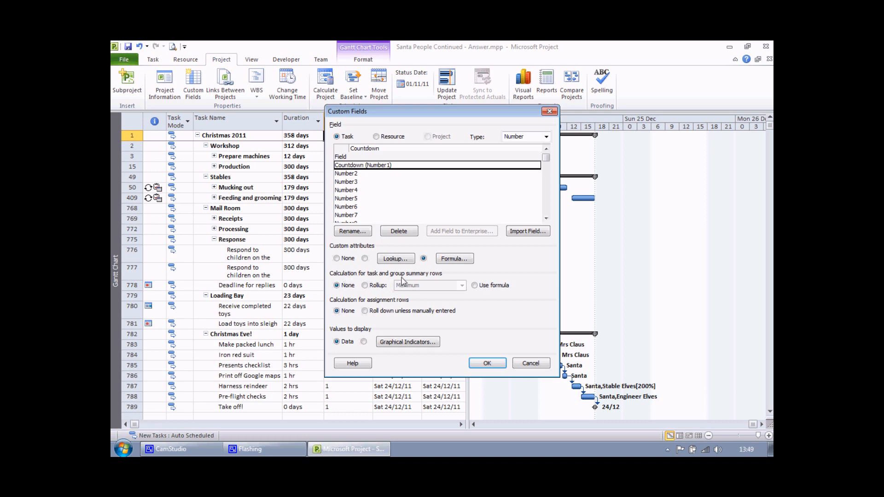
{"action": "mouse_move", "coordinate": [433, 280]}
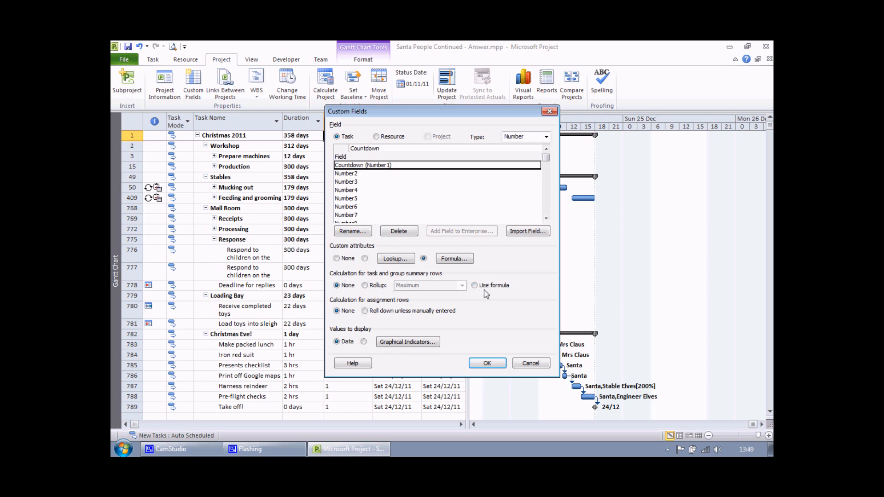
{"action": "mouse_move", "coordinate": [474, 290]}
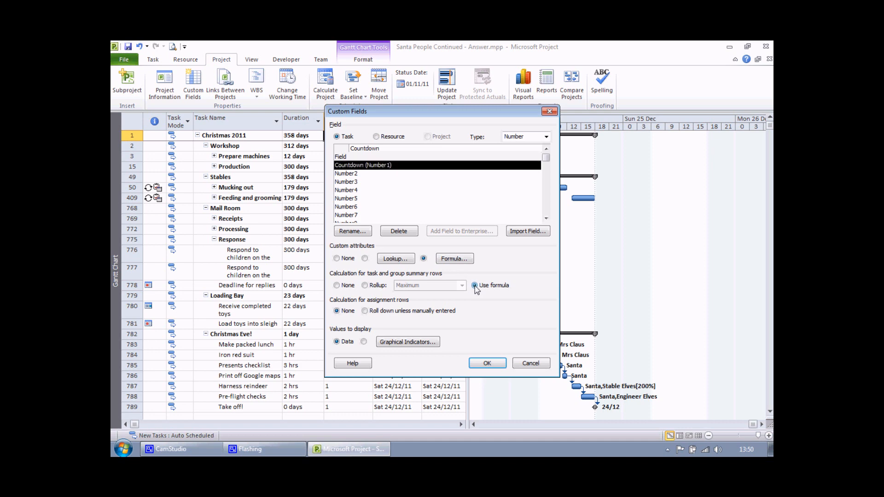
{"action": "mouse_move", "coordinate": [486, 363]}
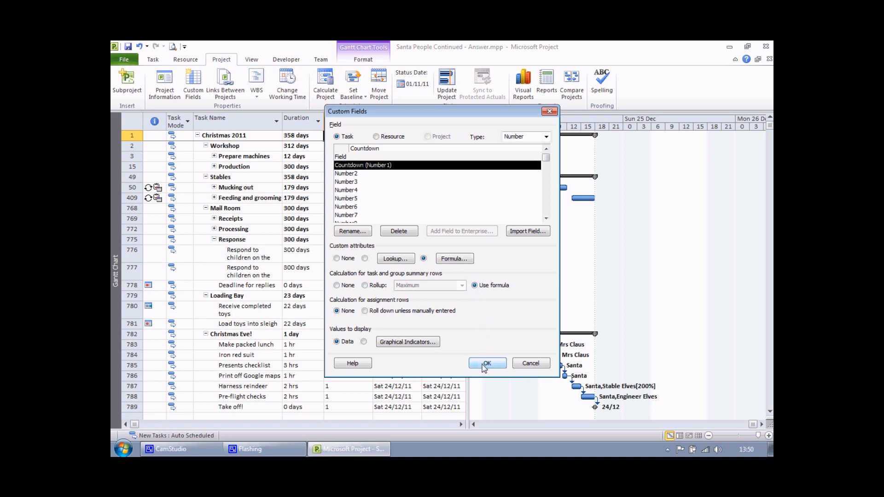
{"action": "left_click", "coordinate": [486, 363]}
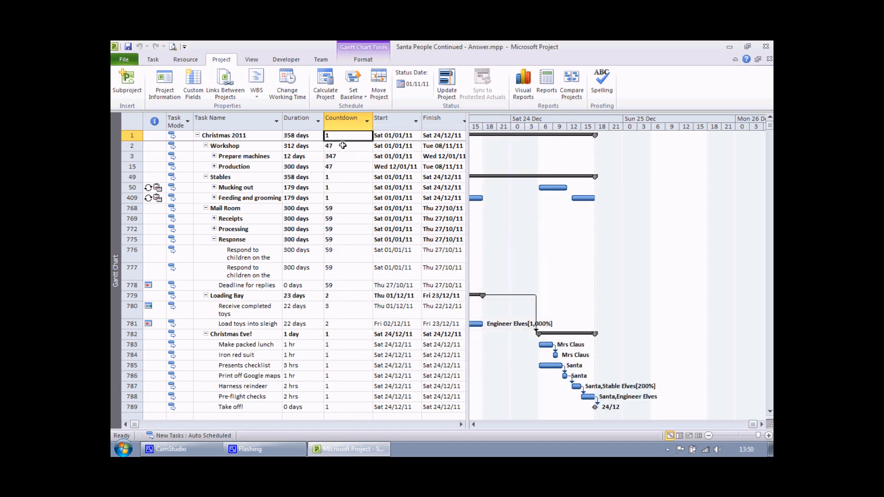
{"action": "mouse_move", "coordinate": [338, 334]}
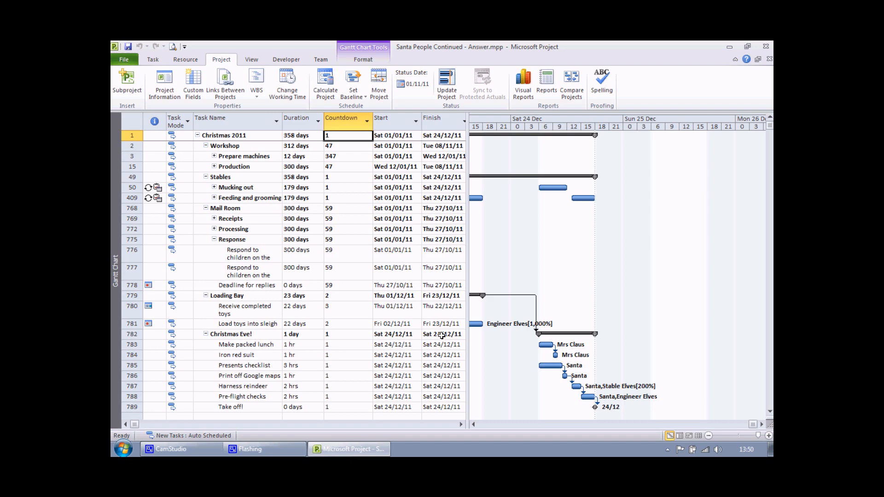
{"action": "left_click", "coordinate": [348, 145]}
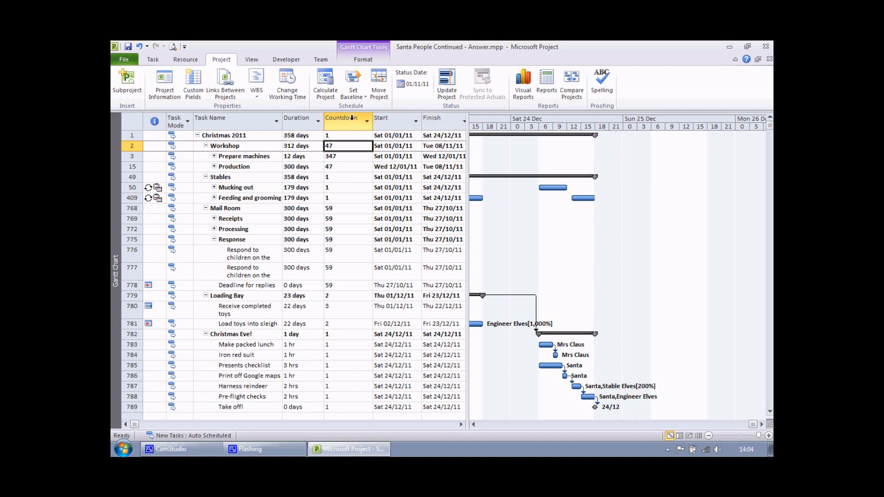
{"action": "mouse_move", "coordinate": [348, 135]}
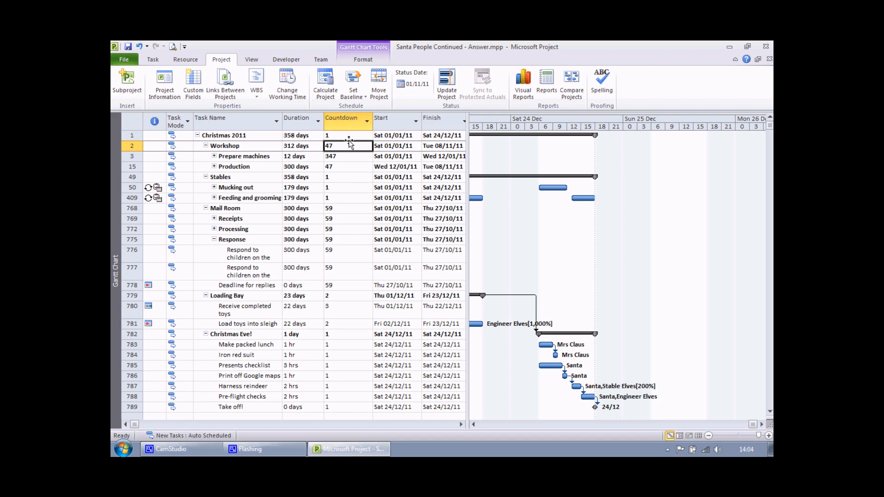
{"action": "left_click", "coordinate": [348, 157]}
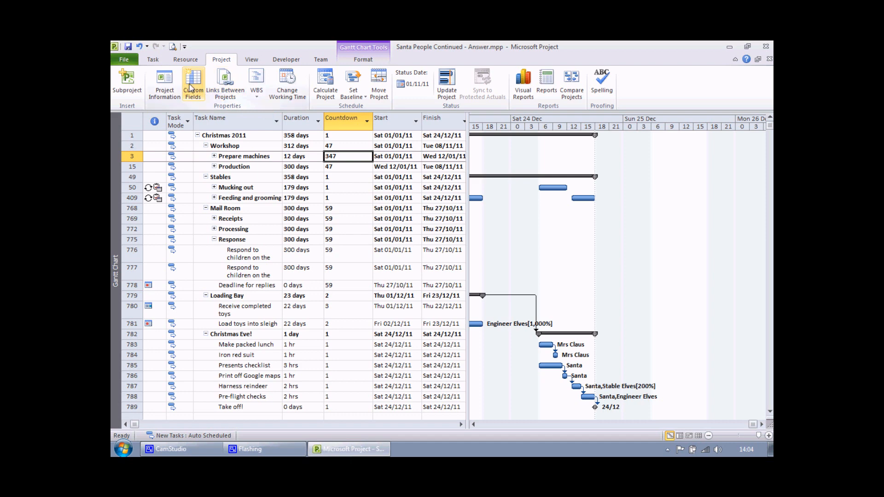
Reopen the Custom Fields dialog with Countdown (Number1) selected
{"action": "left_click", "coordinate": [192, 84]}
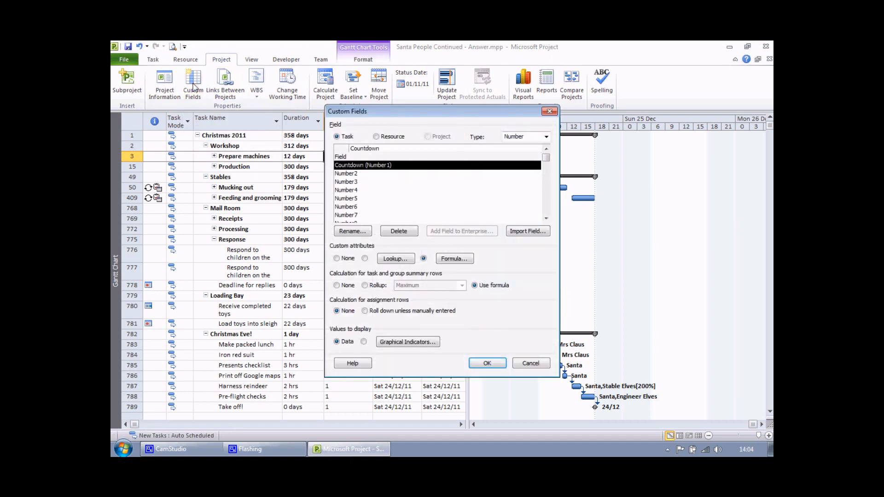
{"action": "mouse_move", "coordinate": [353, 166]}
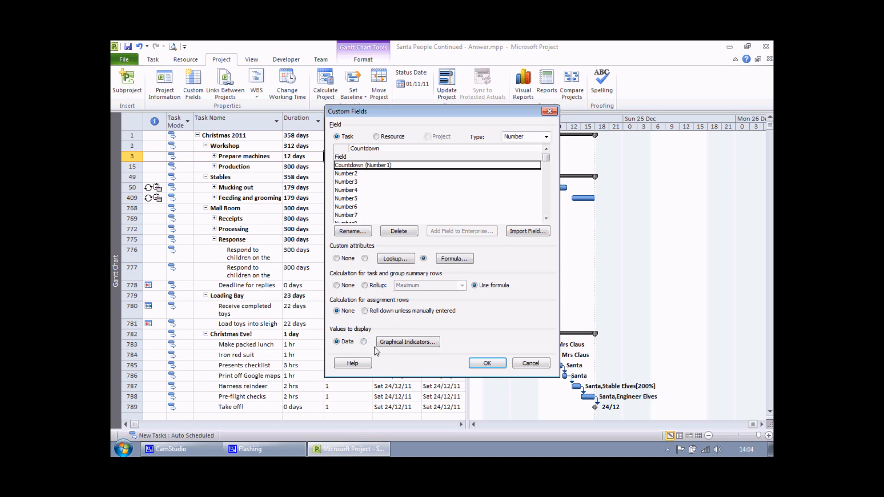
{"action": "mouse_move", "coordinate": [421, 354]}
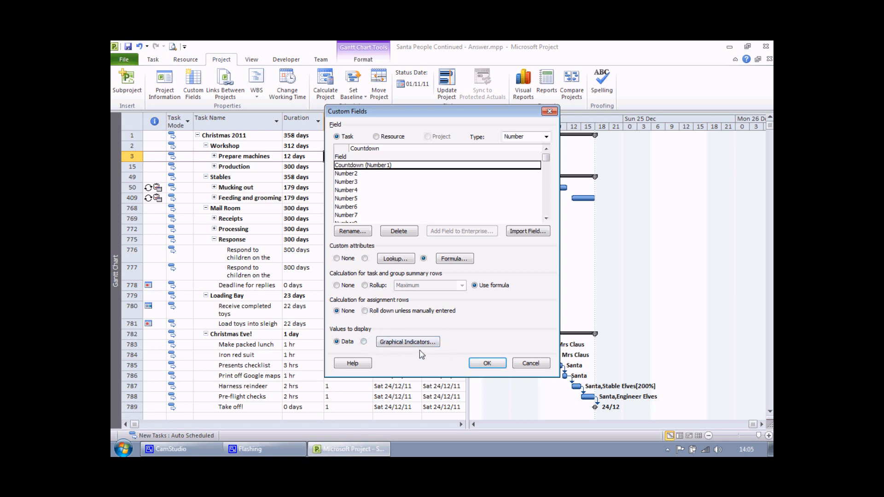
{"action": "mouse_move", "coordinate": [408, 342]}
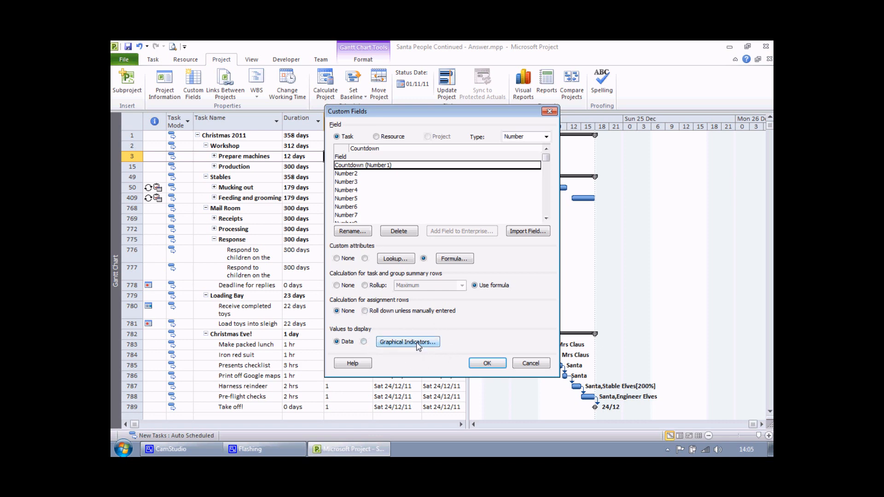
In Graphical Indicators, add a first 'is greater than or equal to' test with a green smiley
{"action": "left_click", "coordinate": [407, 342]}
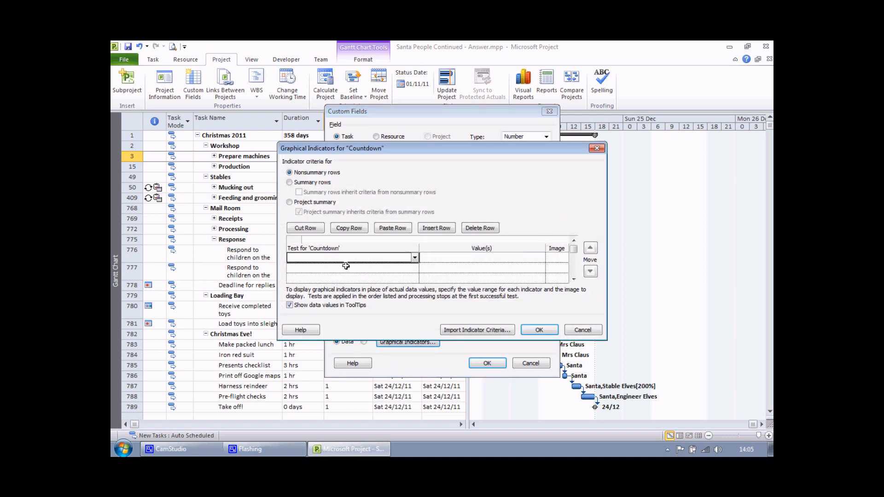
{"action": "mouse_move", "coordinate": [393, 306]}
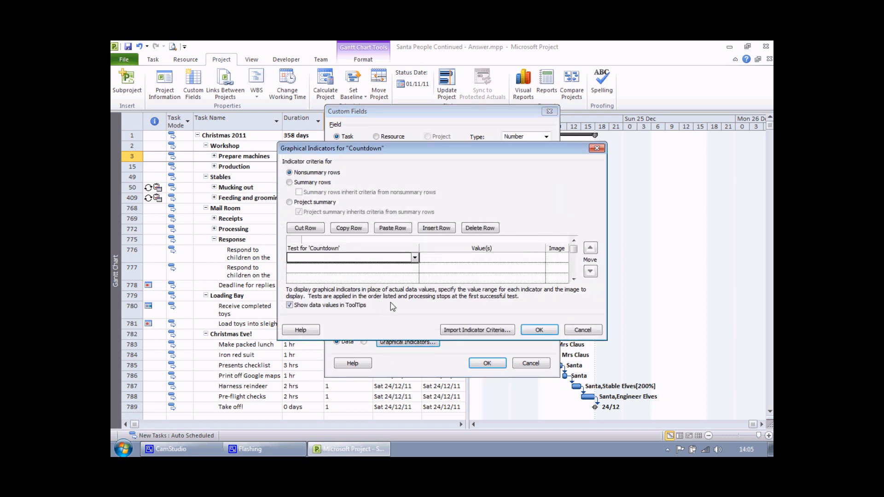
{"action": "mouse_move", "coordinate": [558, 285]}
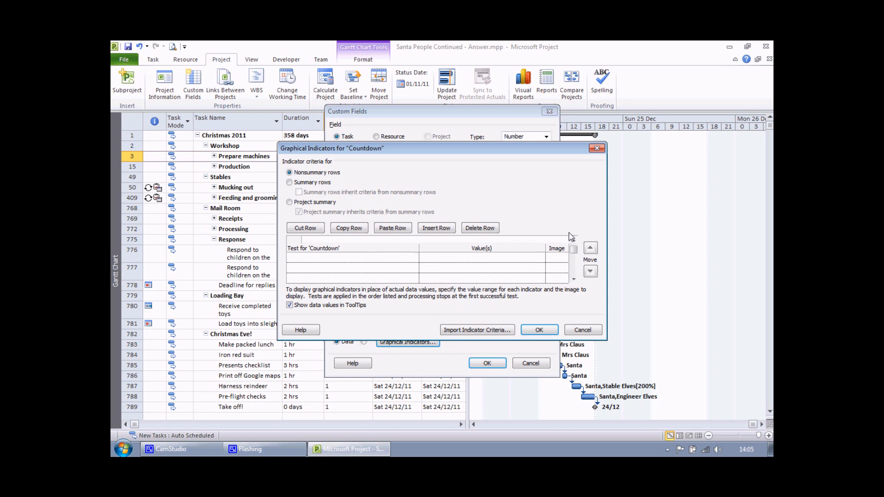
{"action": "left_click", "coordinate": [350, 258]}
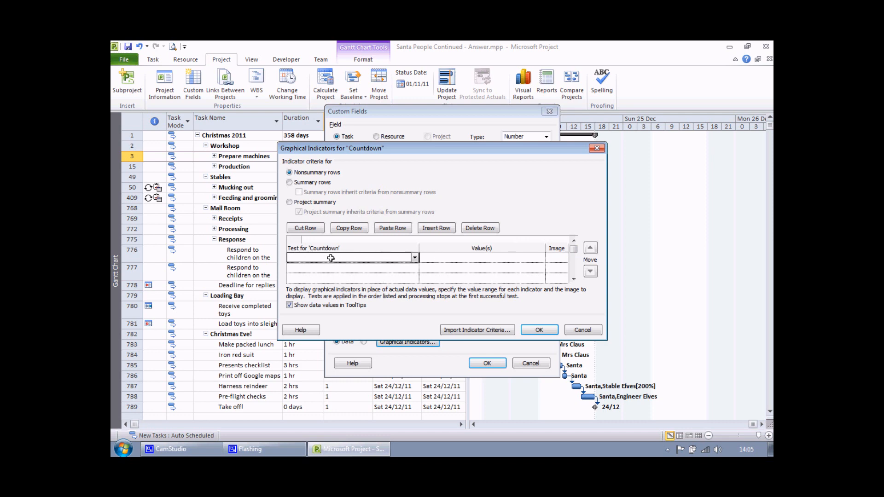
{"action": "mouse_move", "coordinate": [340, 258]}
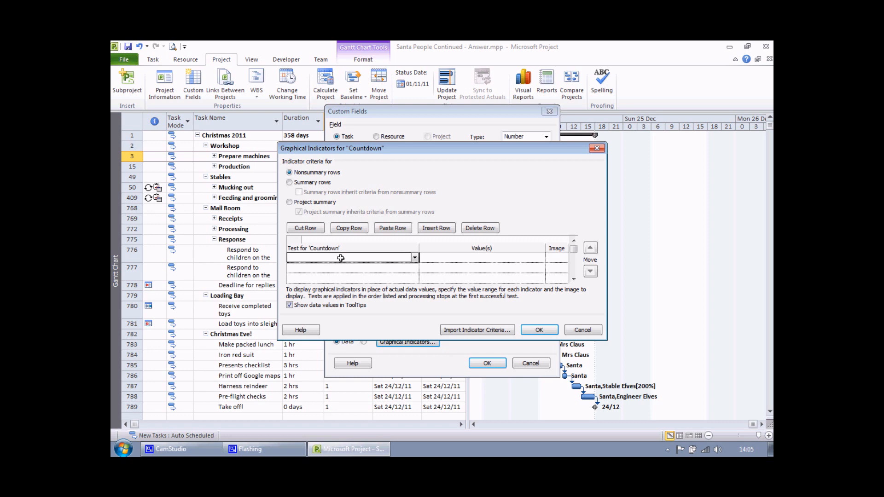
{"action": "mouse_move", "coordinate": [506, 260]}
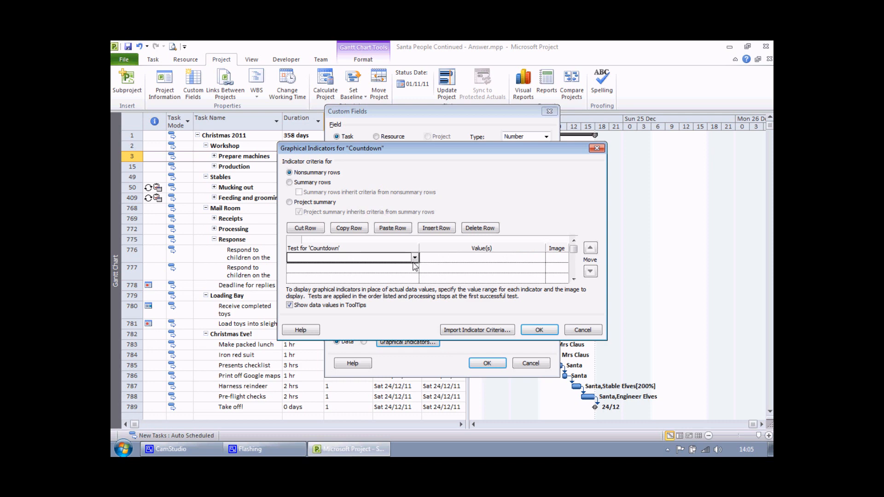
{"action": "left_click", "coordinate": [415, 258]}
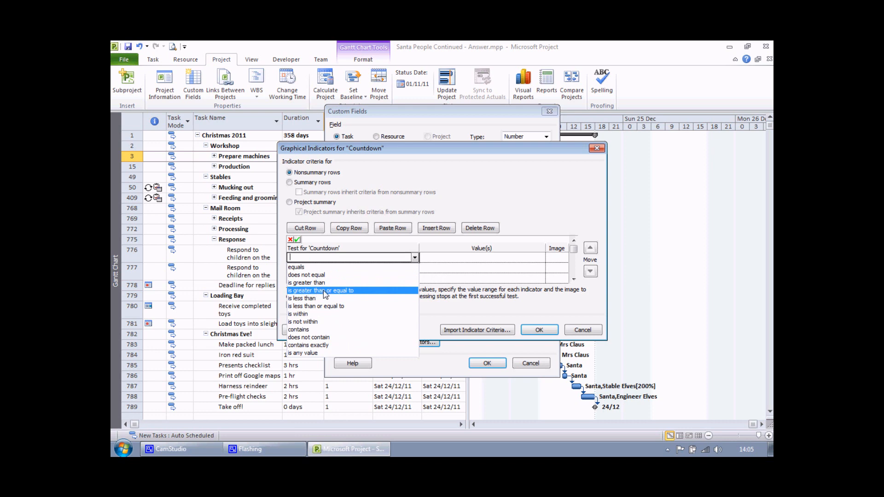
{"action": "left_click", "coordinate": [321, 290]}
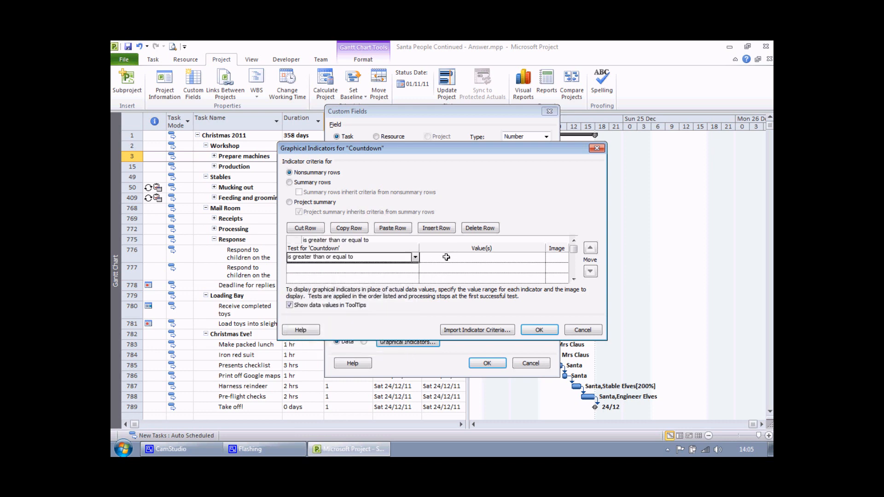
{"action": "type", "text": "100"}
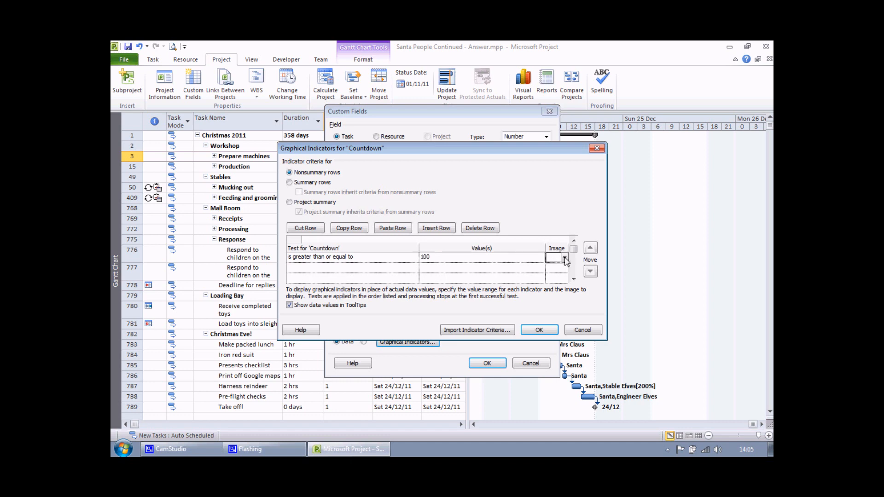
{"action": "left_click", "coordinate": [565, 258]}
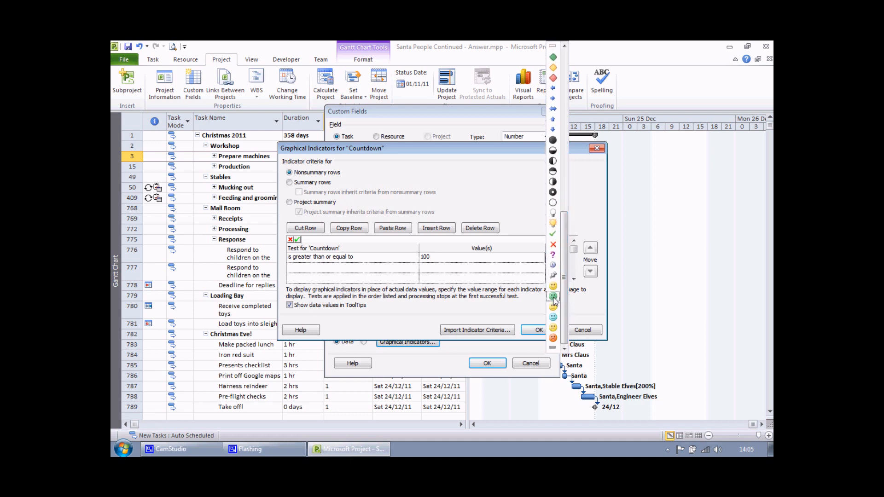
{"action": "left_click", "coordinate": [554, 296]}
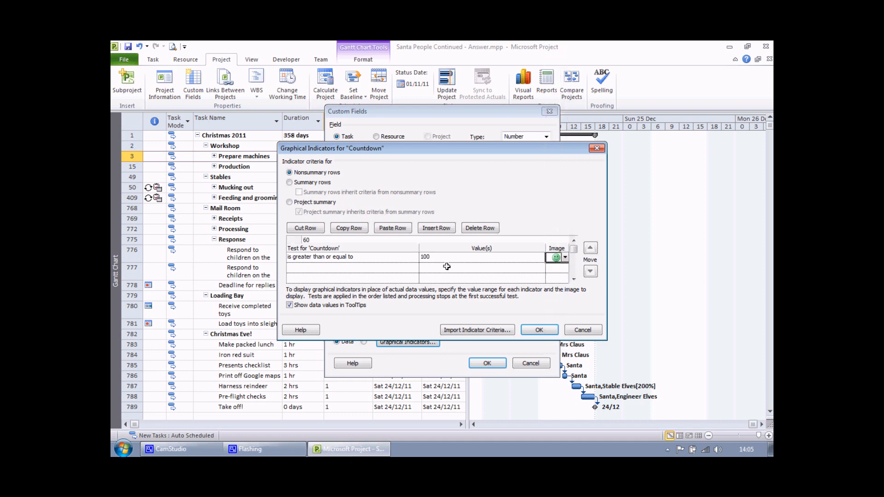
{"action": "mouse_move", "coordinate": [431, 258]}
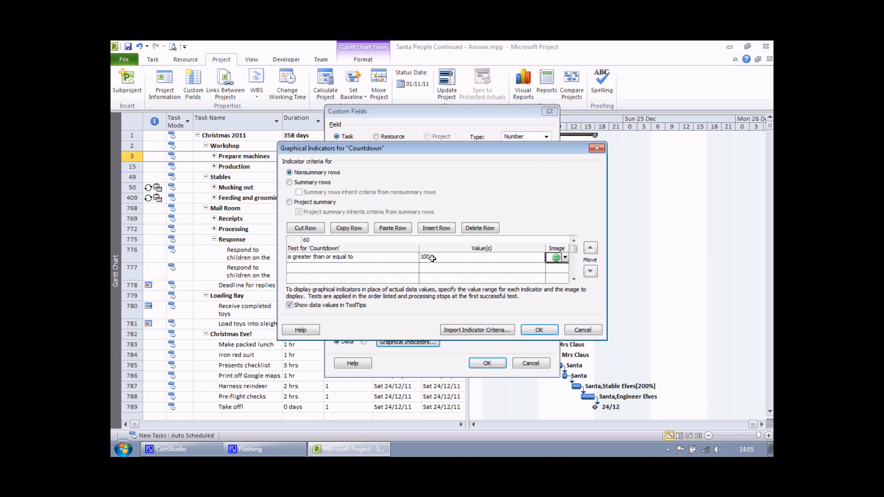
{"action": "mouse_move", "coordinate": [374, 265]}
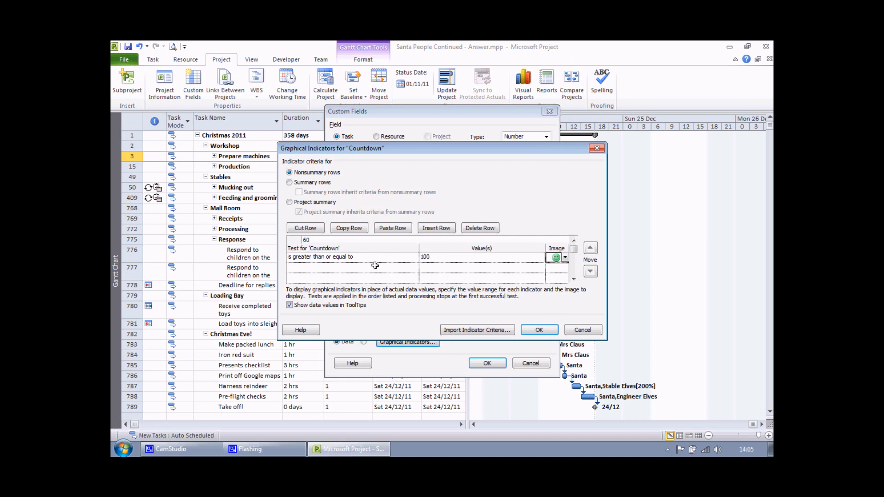
Add a second 'is greater than or equal to 10' test with a yellow smiley and adjust the first rule to 100
{"action": "left_click", "coordinate": [353, 268]}
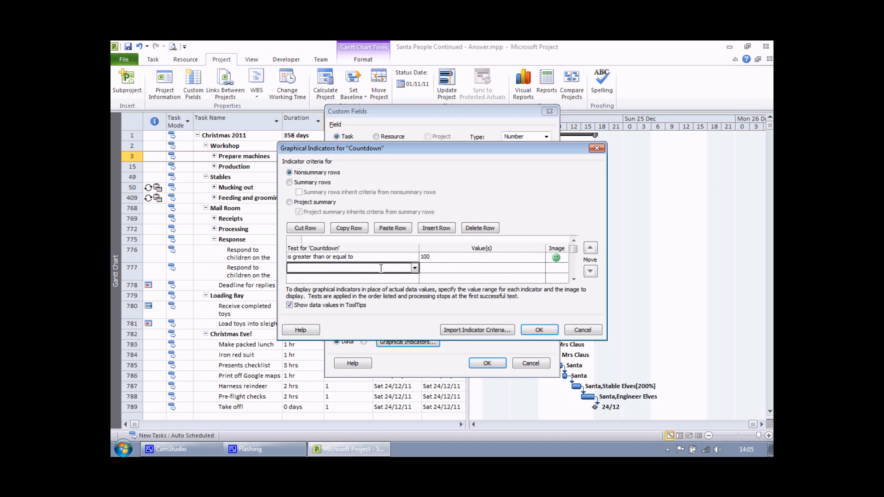
{"action": "left_click", "coordinate": [416, 268]}
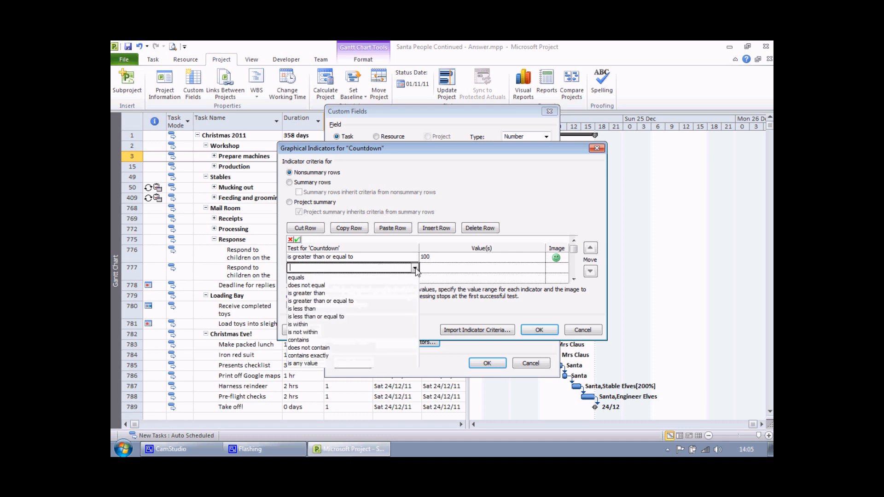
{"action": "left_click", "coordinate": [321, 300]}
{"action": "type", "text": "10"}
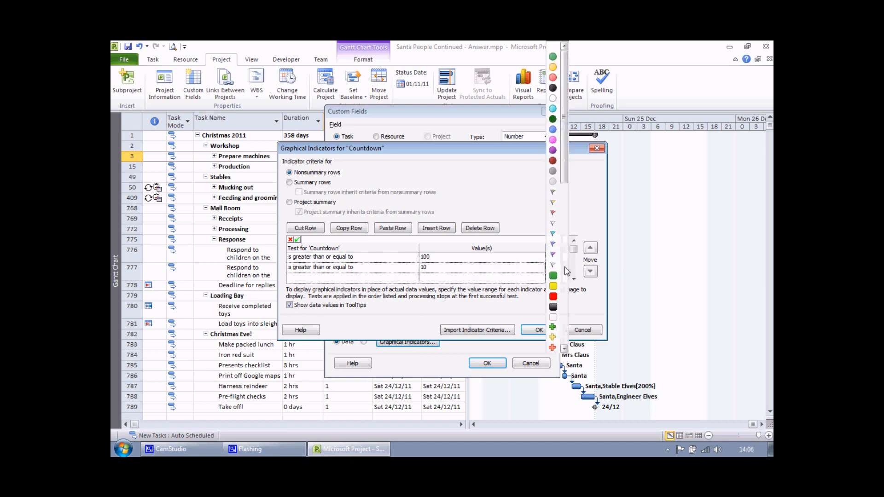
{"action": "scroll", "scroll_direction": "down", "scroll_amount": 3}
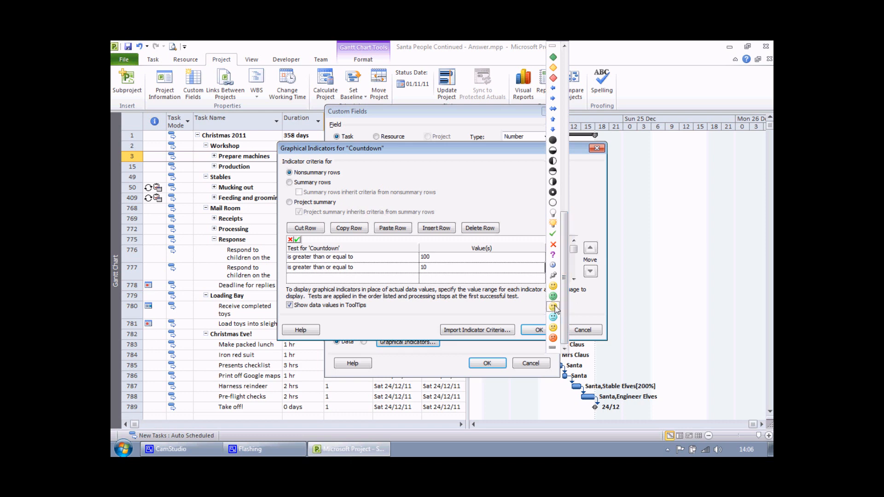
{"action": "left_click", "coordinate": [554, 306]}
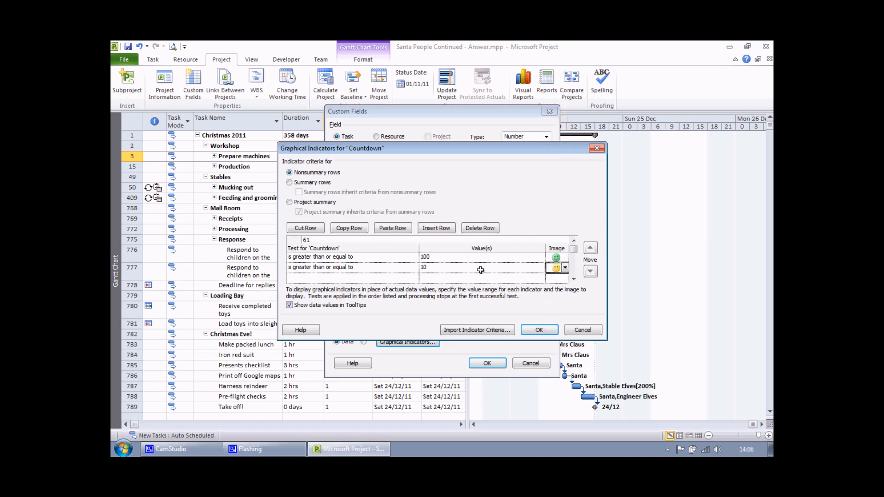
{"action": "mouse_move", "coordinate": [373, 257]}
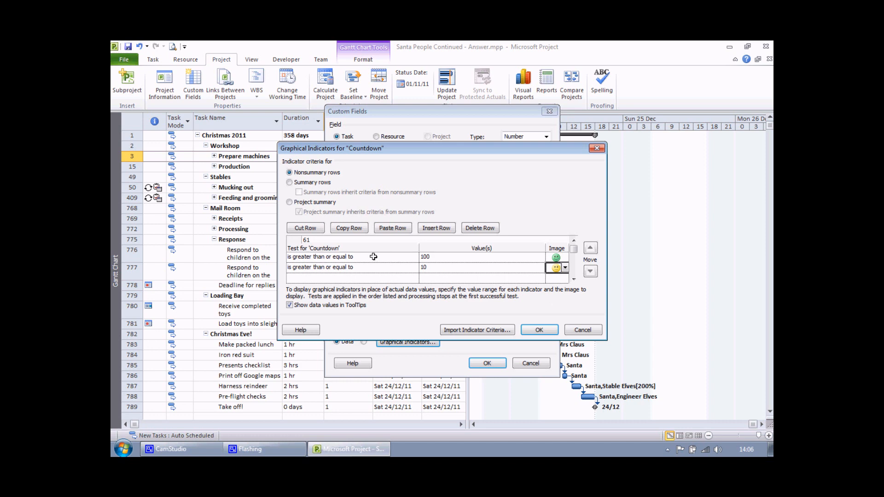
{"action": "left_click", "coordinate": [350, 257]}
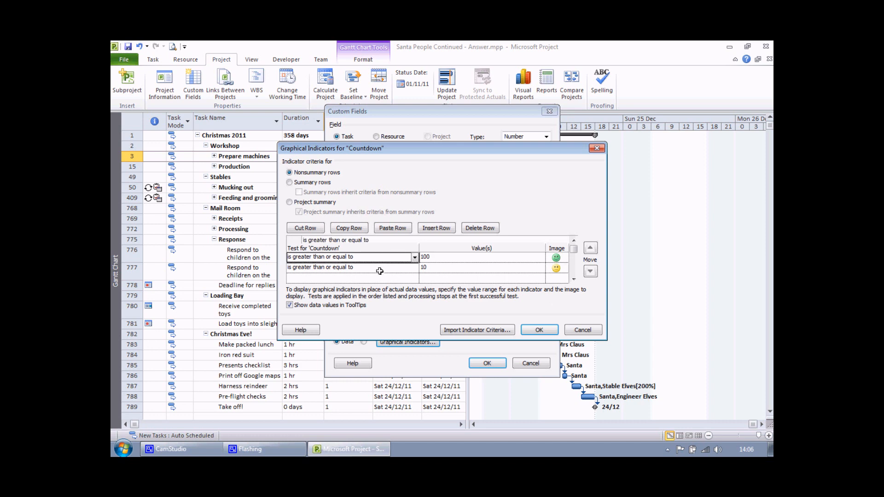
{"action": "left_click", "coordinate": [350, 267]}
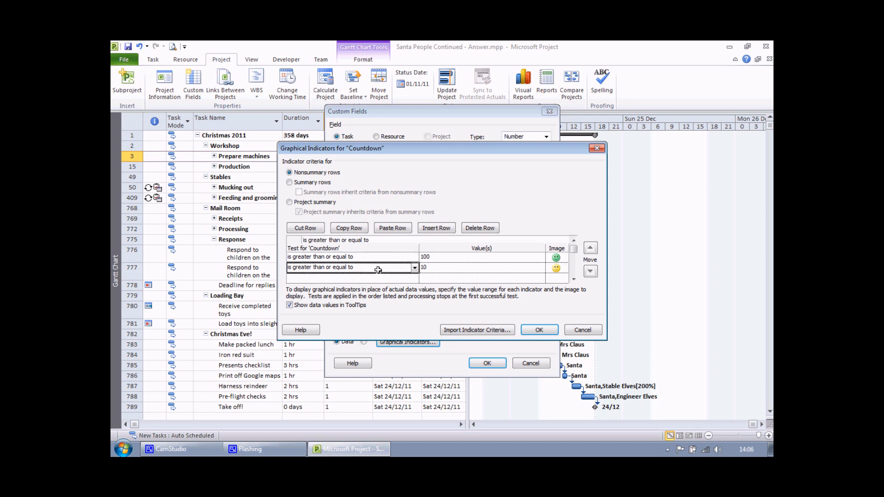
{"action": "left_click", "coordinate": [350, 257]}
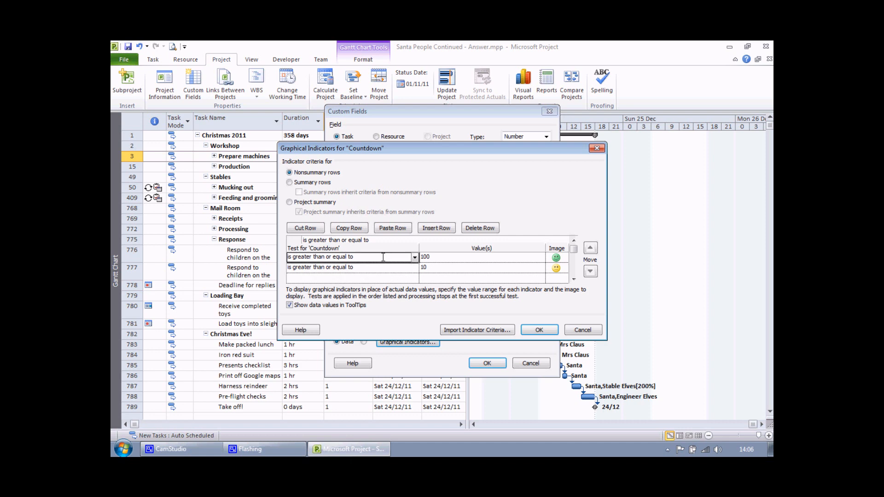
{"action": "left_click", "coordinate": [479, 257]}
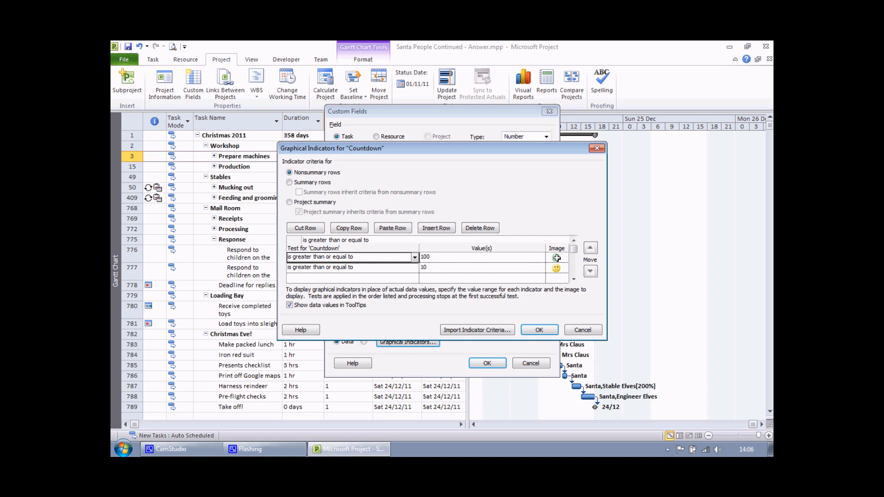
{"action": "left_click", "coordinate": [556, 258]}
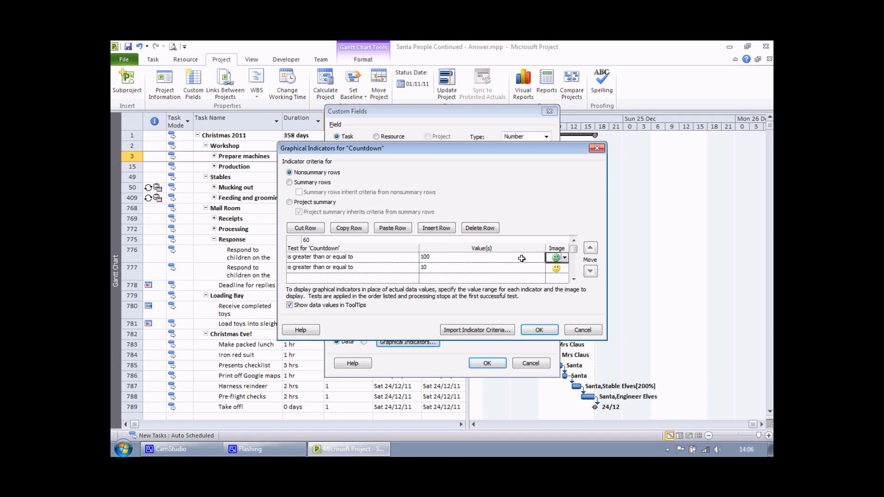
{"action": "mouse_move", "coordinate": [399, 278]}
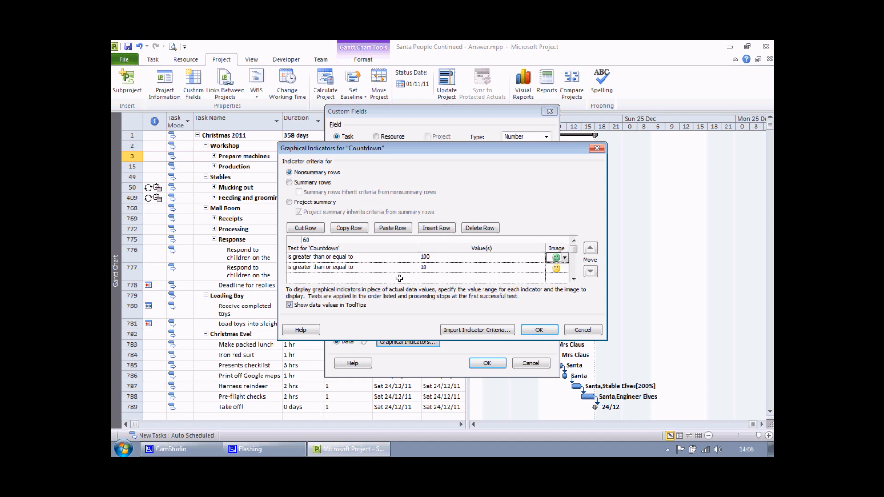
Add a third test 'is less than 10' showing a red smiley
{"action": "left_click", "coordinate": [415, 277]}
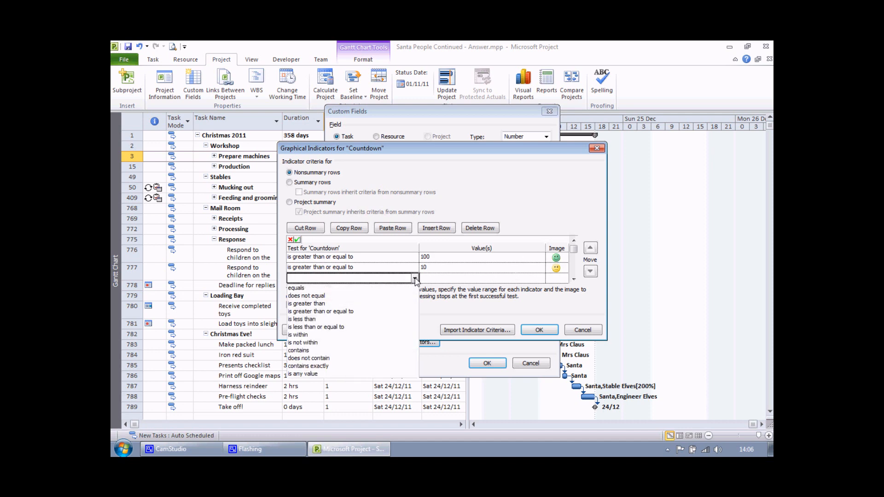
{"action": "mouse_move", "coordinate": [305, 343]}
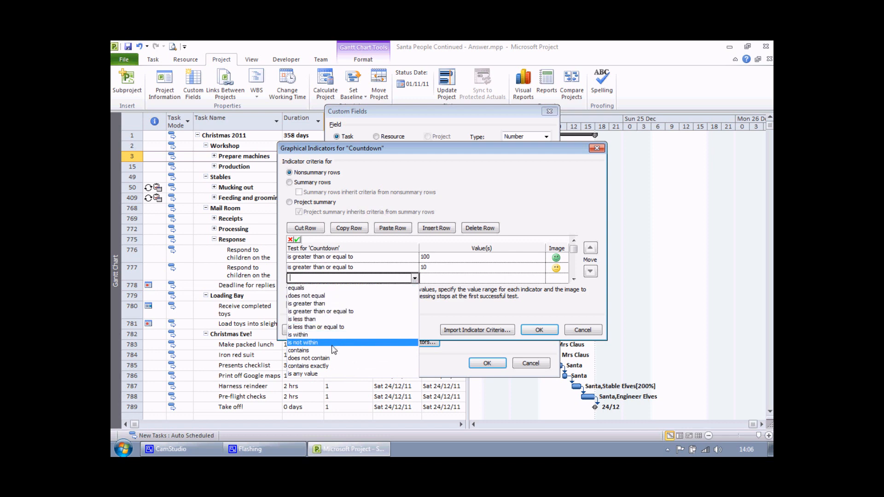
{"action": "left_click", "coordinate": [302, 318]}
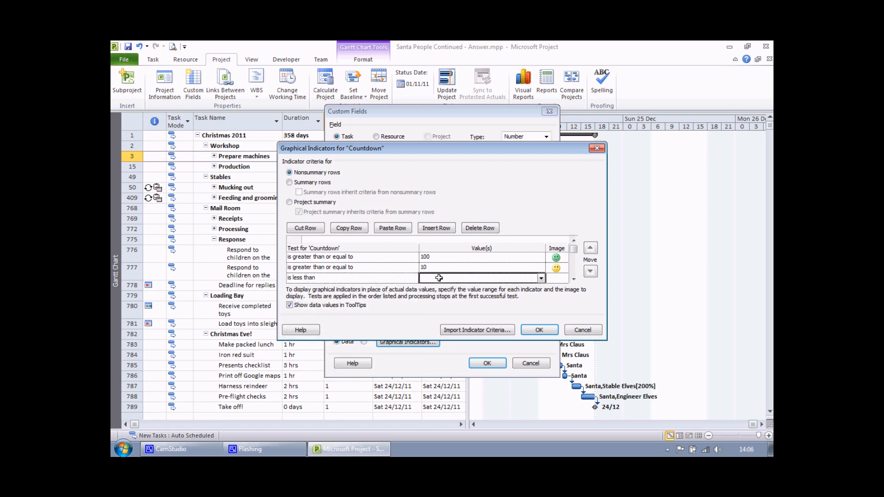
{"action": "type", "text": "10"}
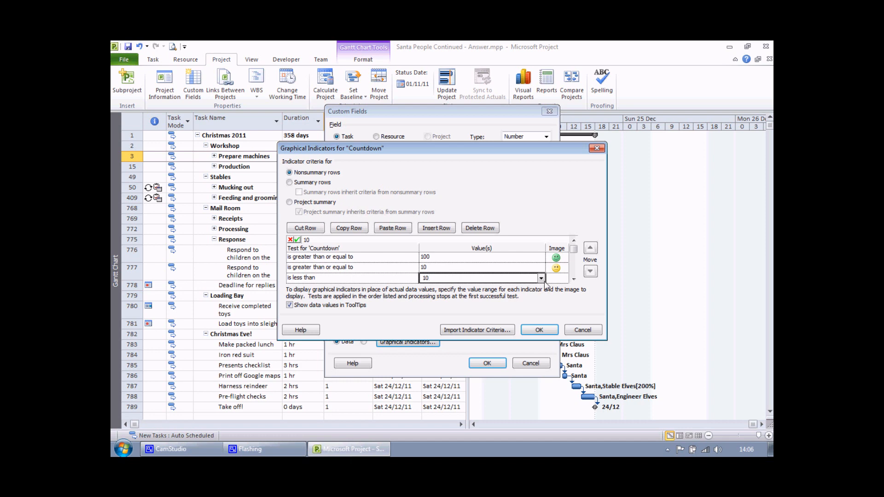
{"action": "left_click", "coordinate": [540, 277]}
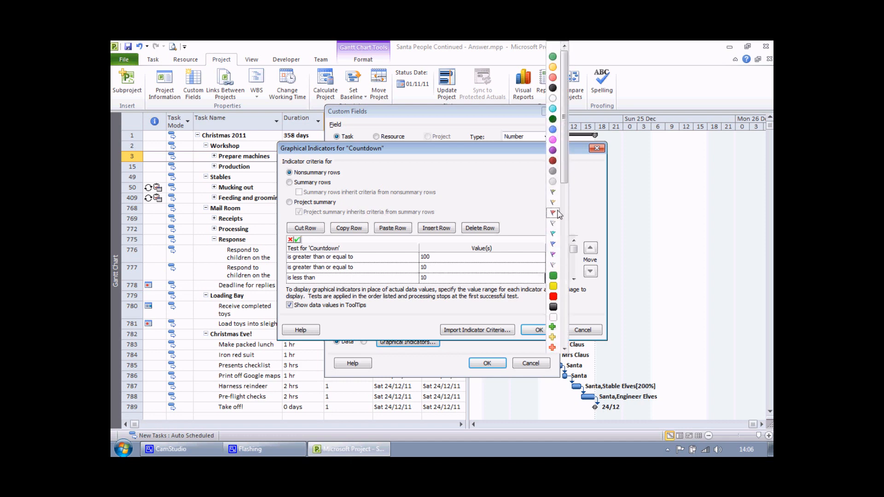
{"action": "scroll", "scroll_direction": "down", "scroll_amount": 3}
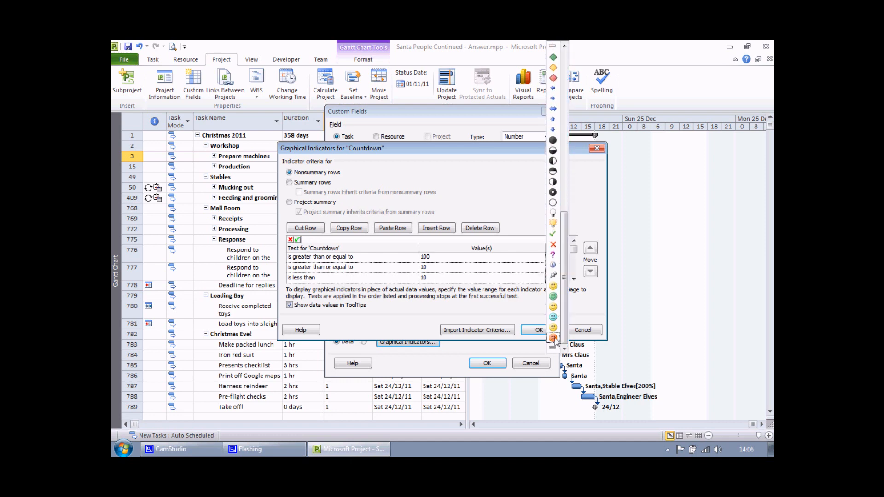
{"action": "left_click", "coordinate": [553, 338]}
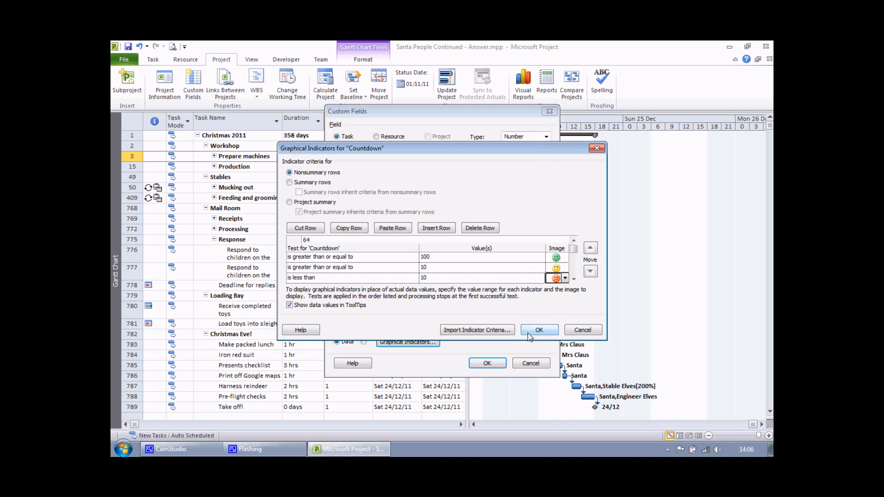
{"action": "mouse_move", "coordinate": [390, 170]}
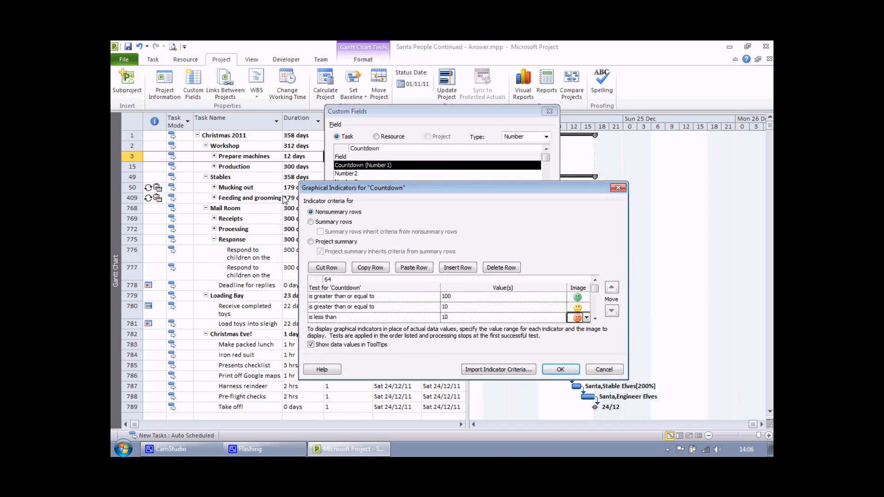
{"action": "left_click", "coordinate": [311, 241]}
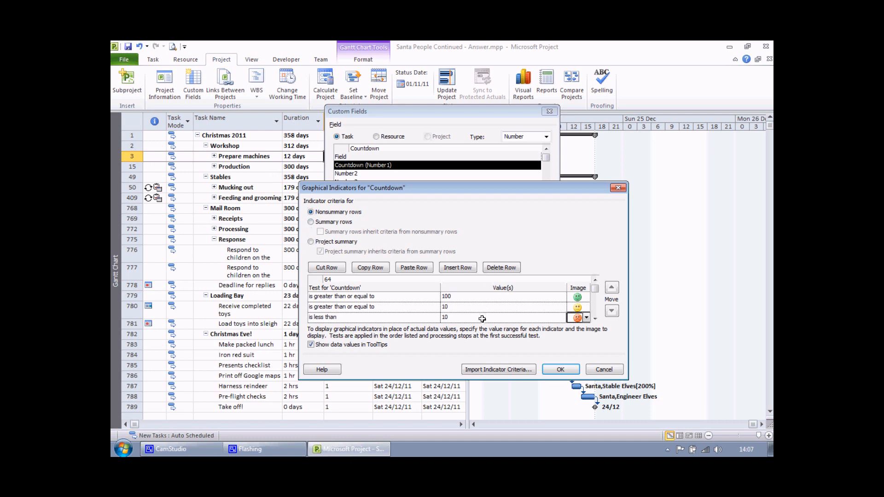
Make summary rows inherit the nonsummary smiley criteria, accepting the replacement
{"action": "left_click", "coordinate": [311, 222]}
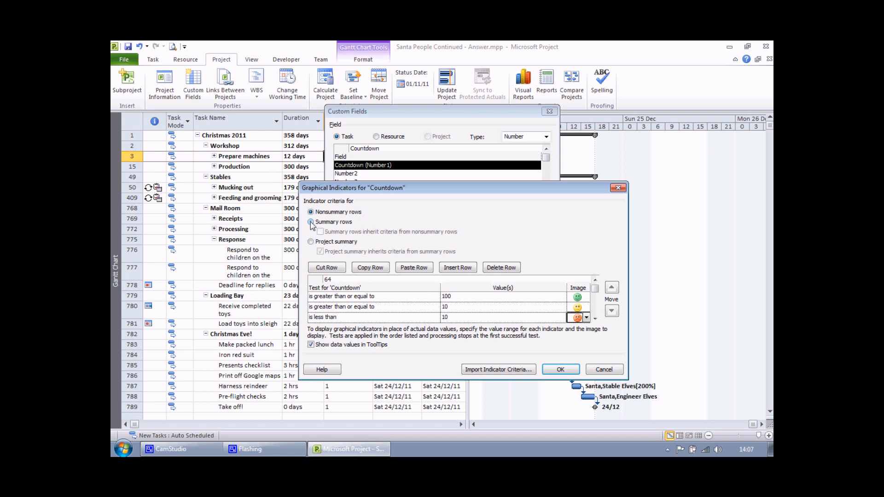
{"action": "left_click", "coordinate": [310, 222]}
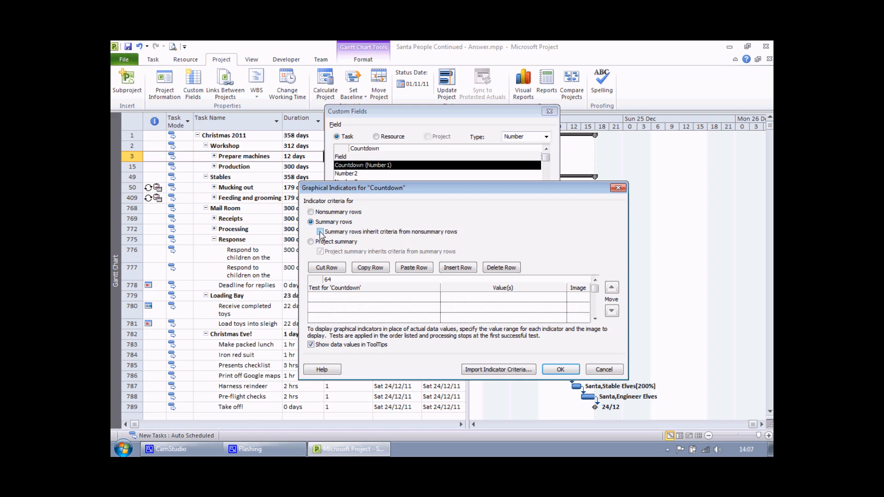
{"action": "left_click", "coordinate": [321, 232]}
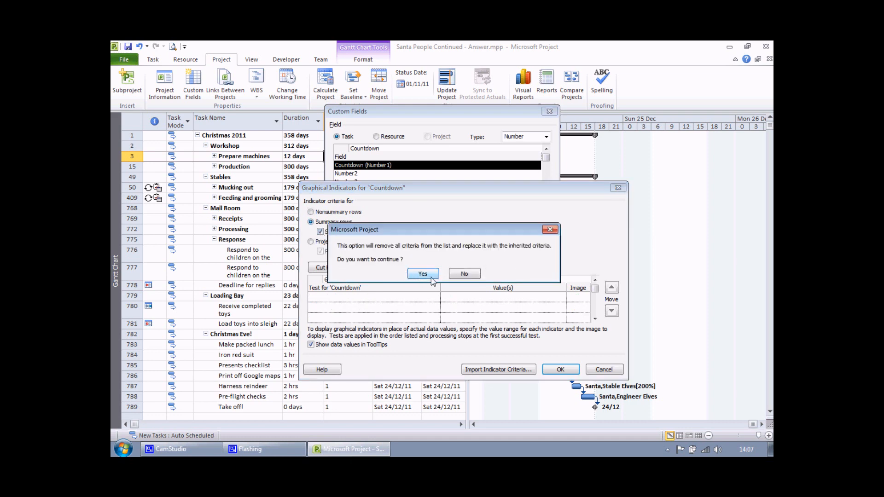
{"action": "left_click", "coordinate": [423, 274]}
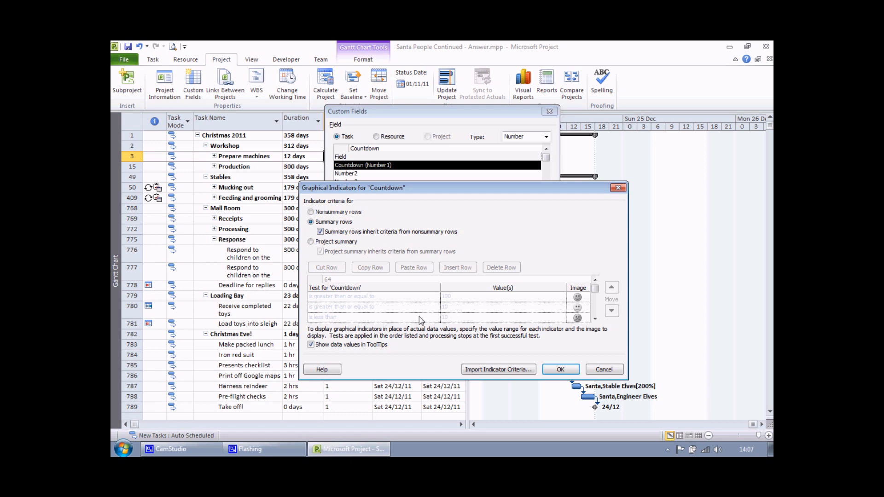
{"action": "mouse_move", "coordinate": [582, 330]}
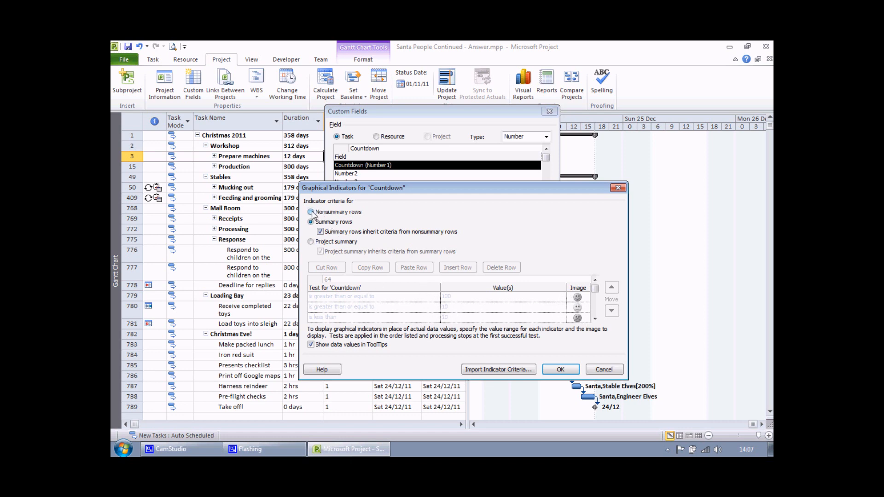
Return to nonsummary rows and accept the graphical indicator settings
{"action": "left_click", "coordinate": [310, 212]}
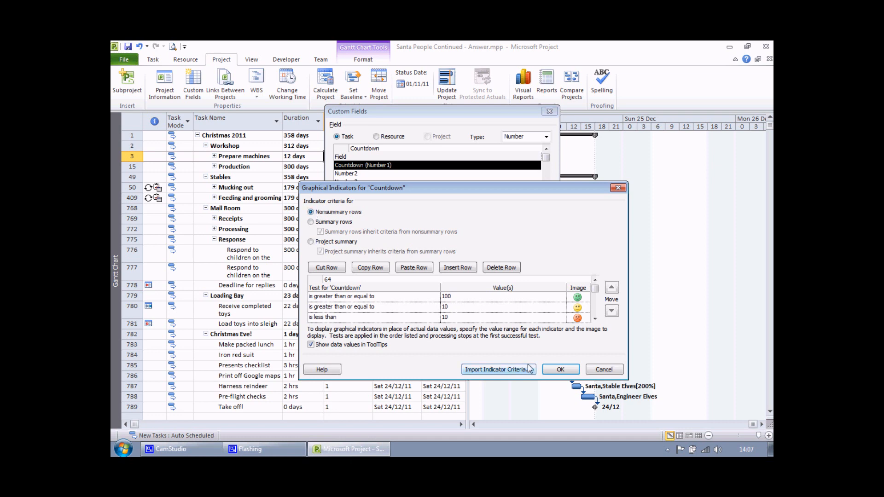
{"action": "left_click", "coordinate": [560, 369]}
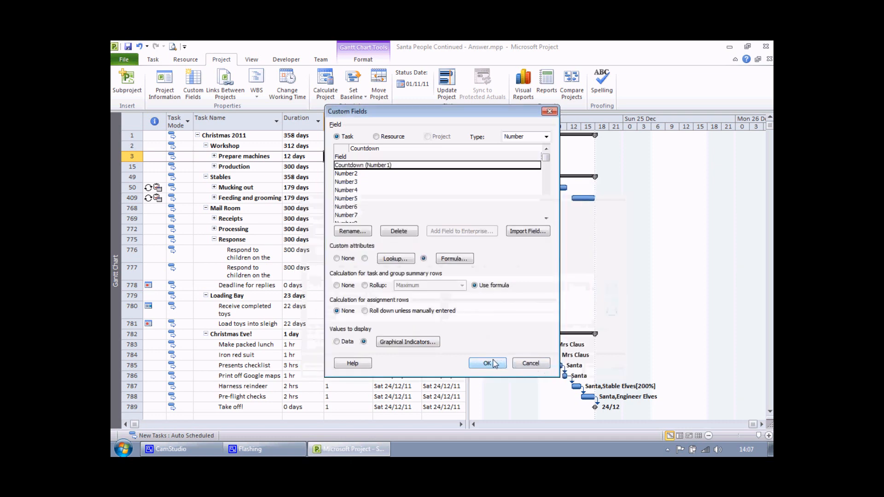
Apply the Countdown field and check day values behind smileys for tasks like Production and Christmas Eve
{"action": "left_click", "coordinate": [487, 363]}
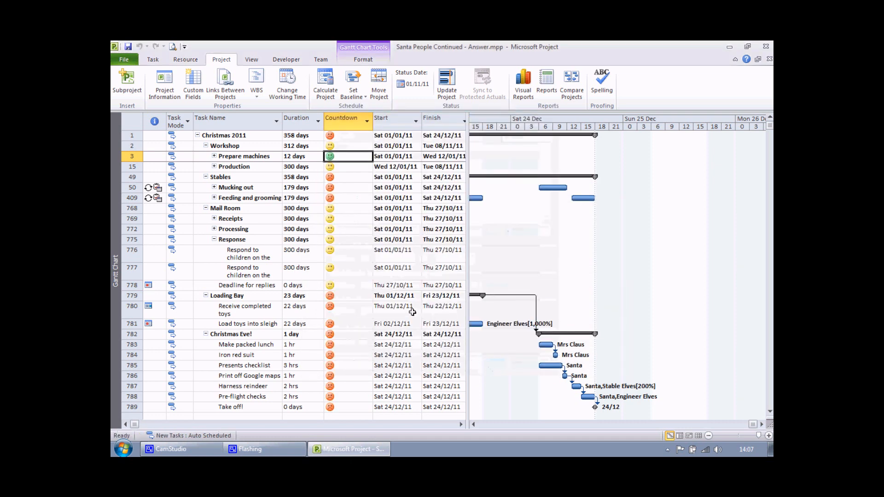
{"action": "mouse_move", "coordinate": [335, 387]}
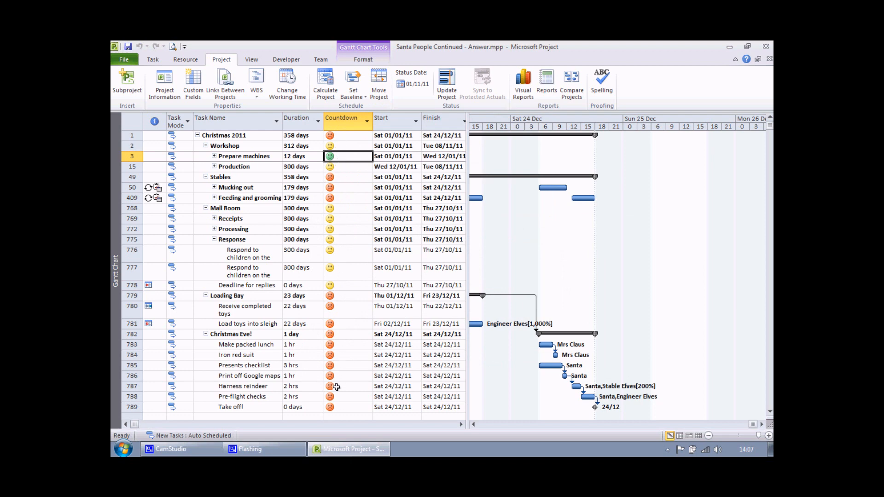
{"action": "mouse_move", "coordinate": [335, 392]}
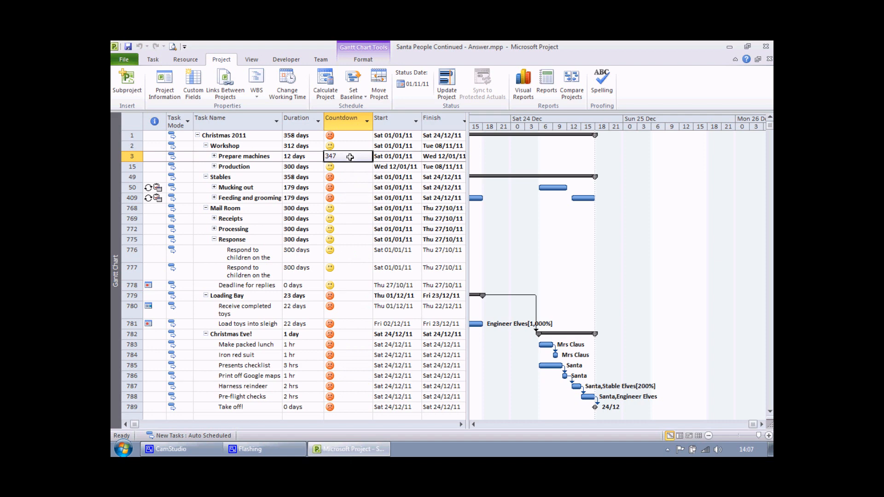
{"action": "left_click", "coordinate": [353, 167]}
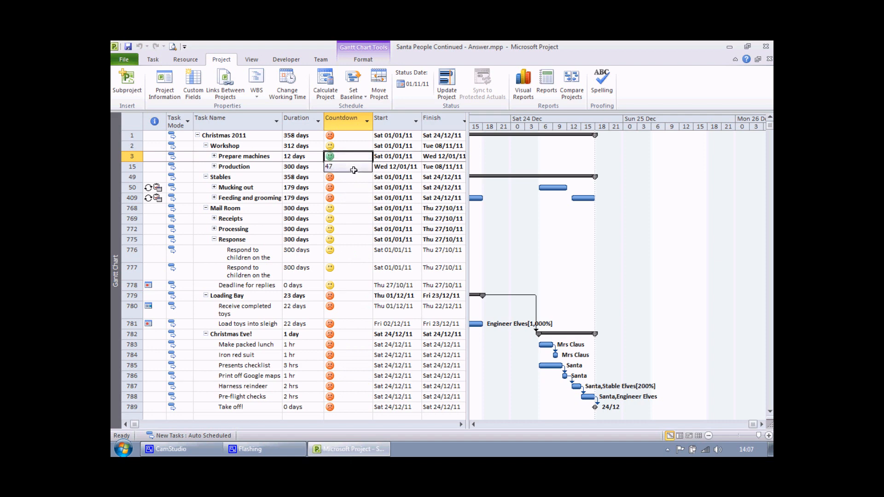
{"action": "left_click", "coordinate": [347, 176]}
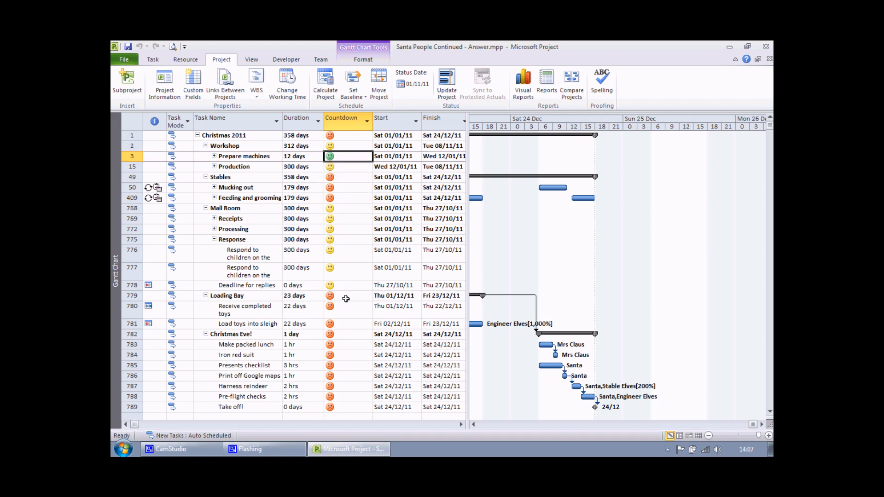
{"action": "left_click", "coordinate": [348, 333]}
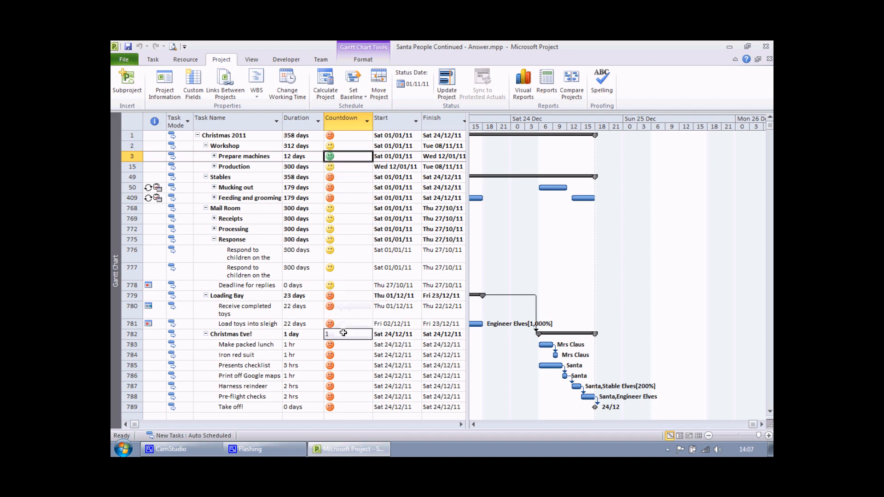
{"action": "left_click", "coordinate": [344, 376]}
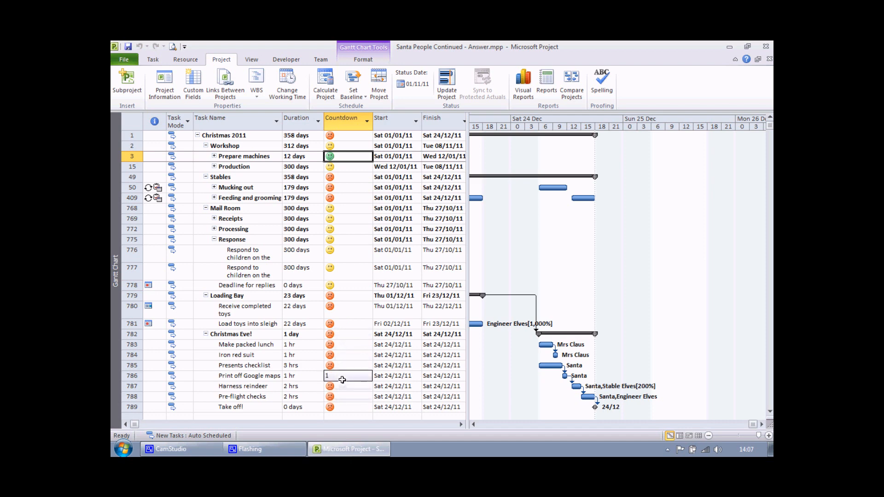
{"action": "left_click", "coordinate": [347, 354]}
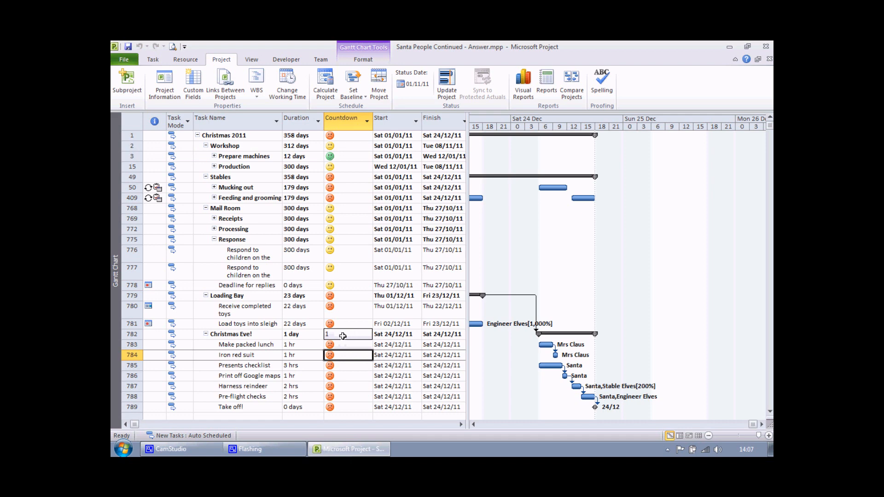
{"action": "left_click", "coordinate": [347, 323]}
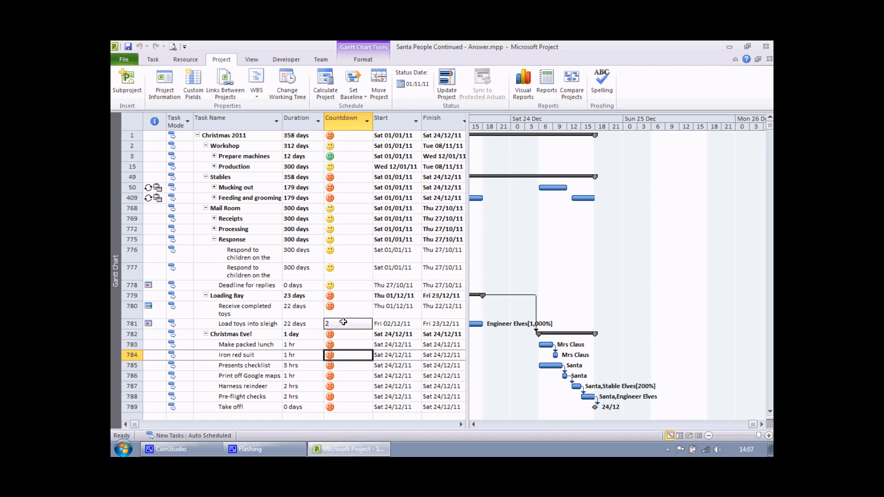